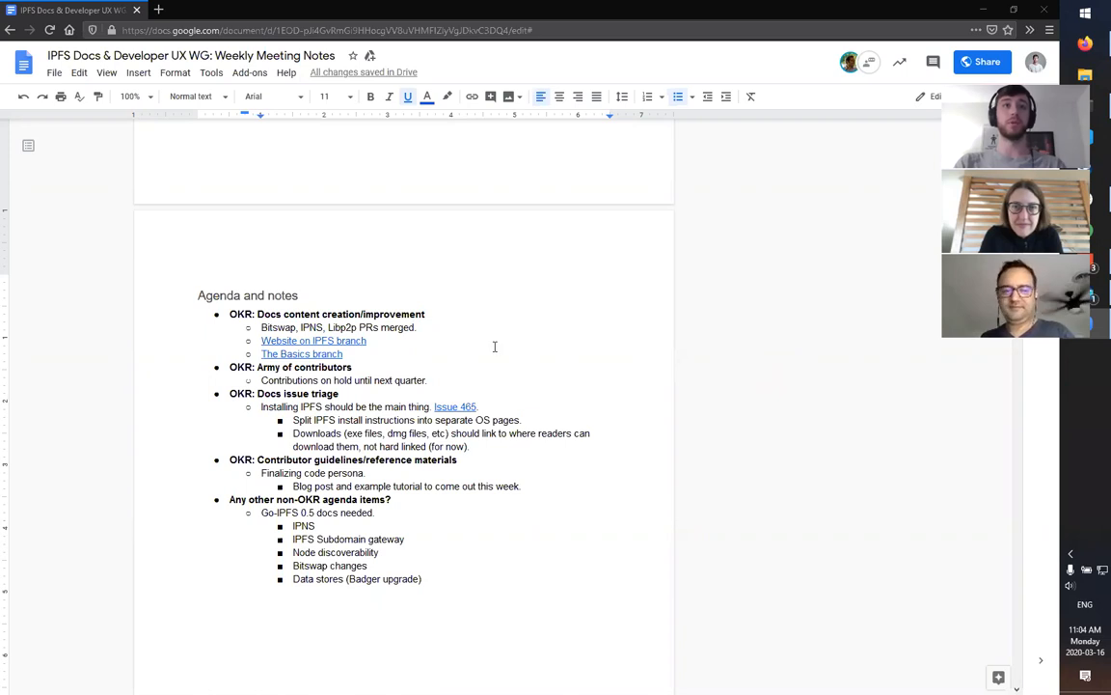
{"action": "mouse_move", "coordinate": [173, 332]}
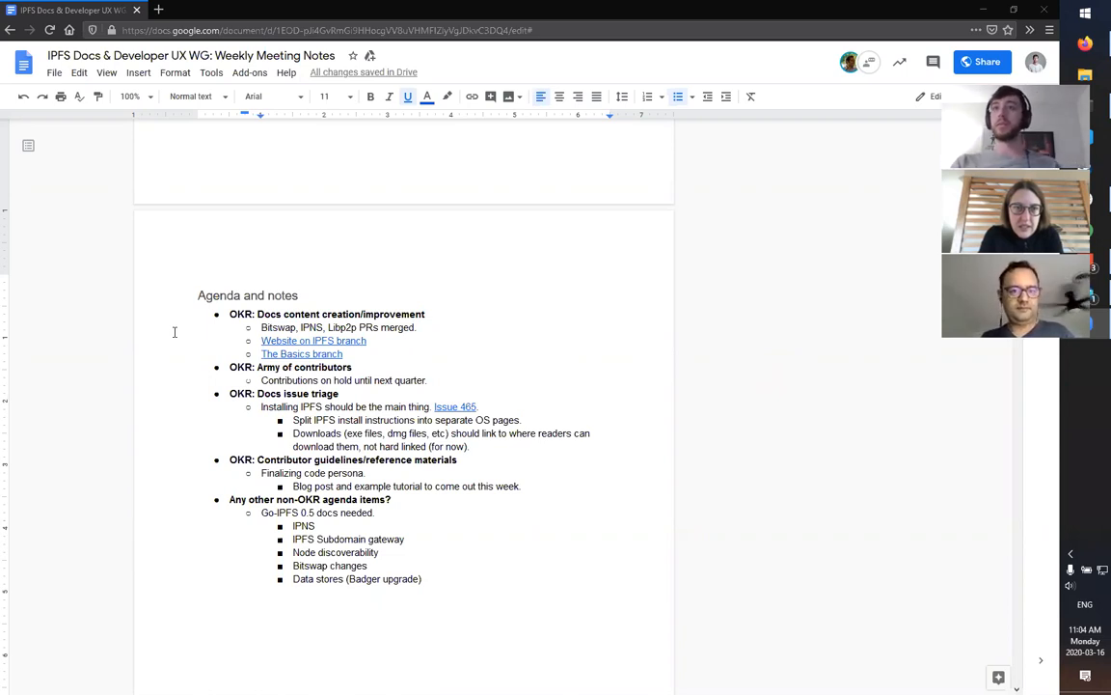
Step: Scroll the meeting notes to the Website on IPFS branch agenda item
{"action": "scroll", "scroll_direction": "up", "scroll_amount": 3}
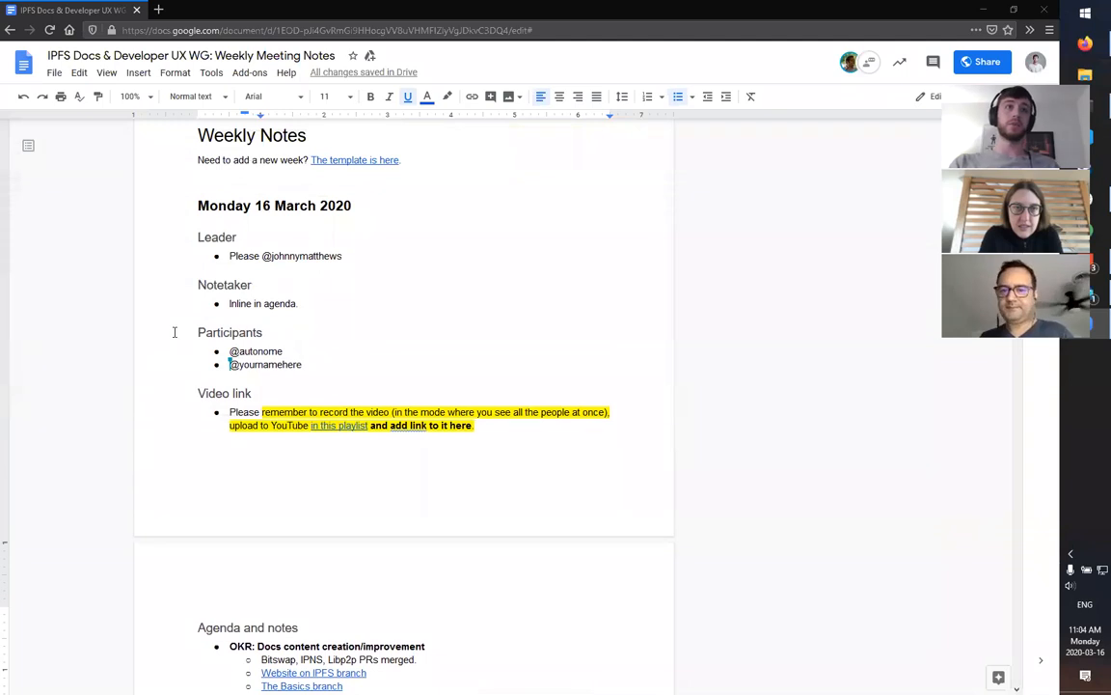
{"action": "scroll", "scroll_direction": "down", "scroll_amount": 3}
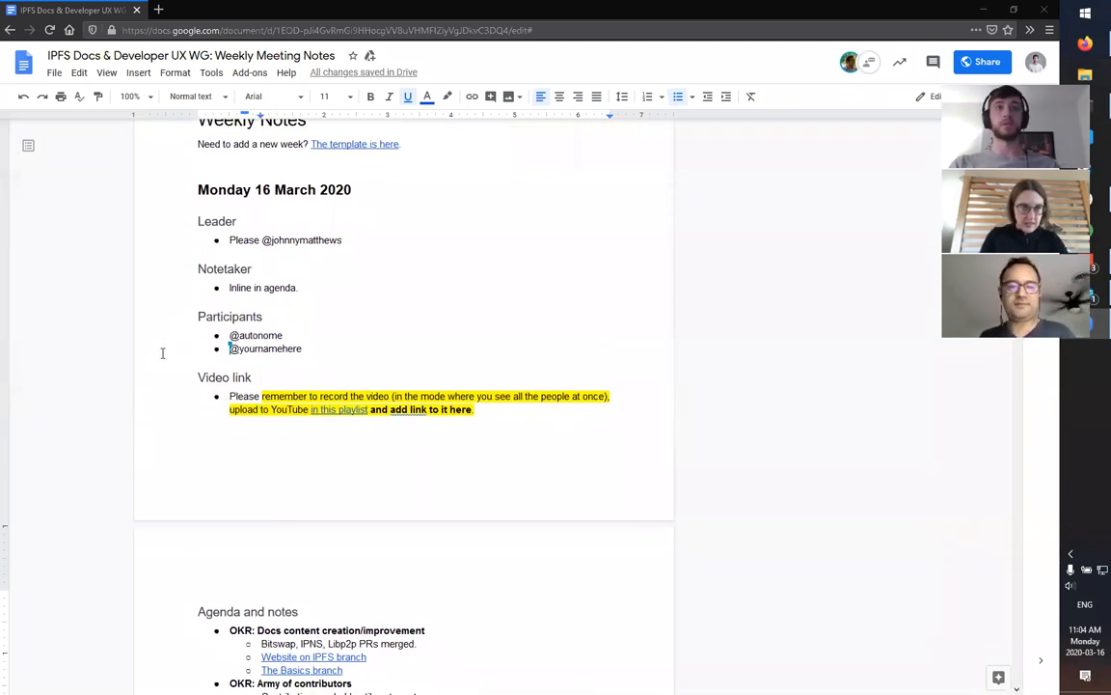
{"action": "scroll", "scroll_direction": "down", "scroll_amount": 3}
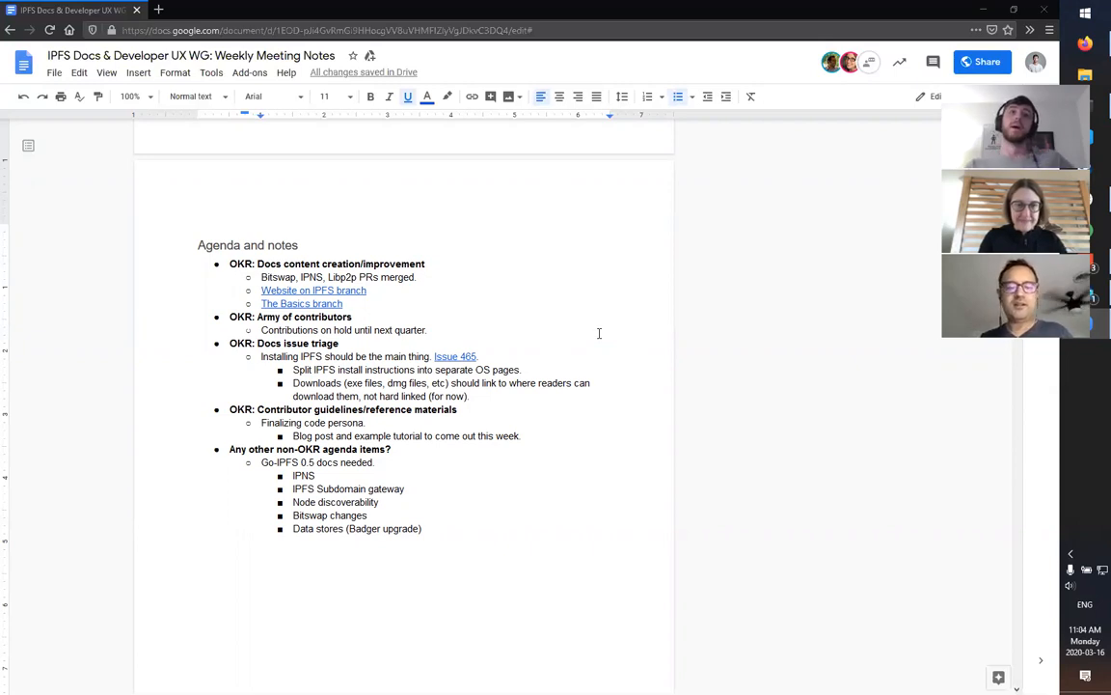
{"action": "mouse_move", "coordinate": [511, 293]}
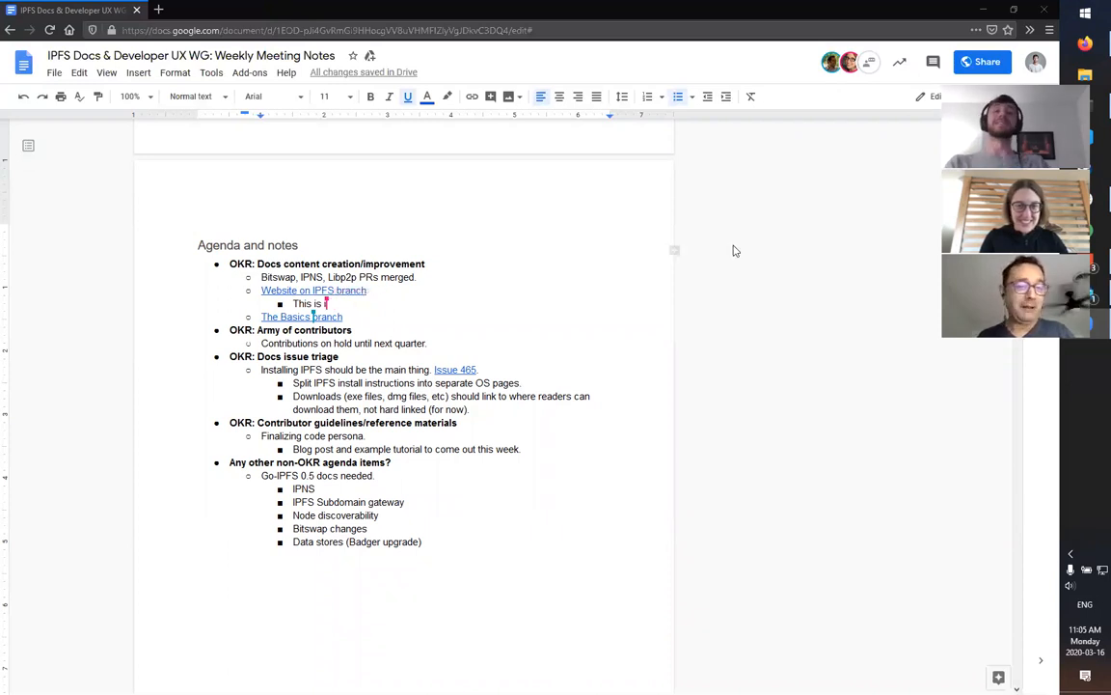
Step: Write that this is also reflected in the IPFS ecosystem audit recommendations list
{"action": "type", "text": "also"}
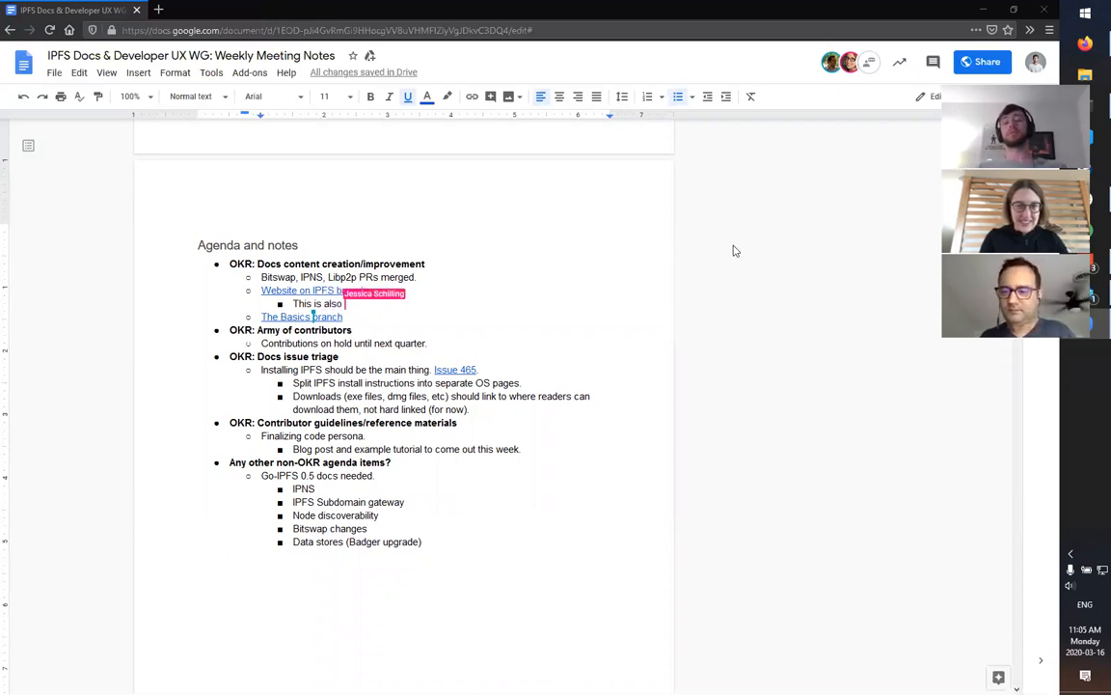
{"action": "type", "text": "reflected in th"}
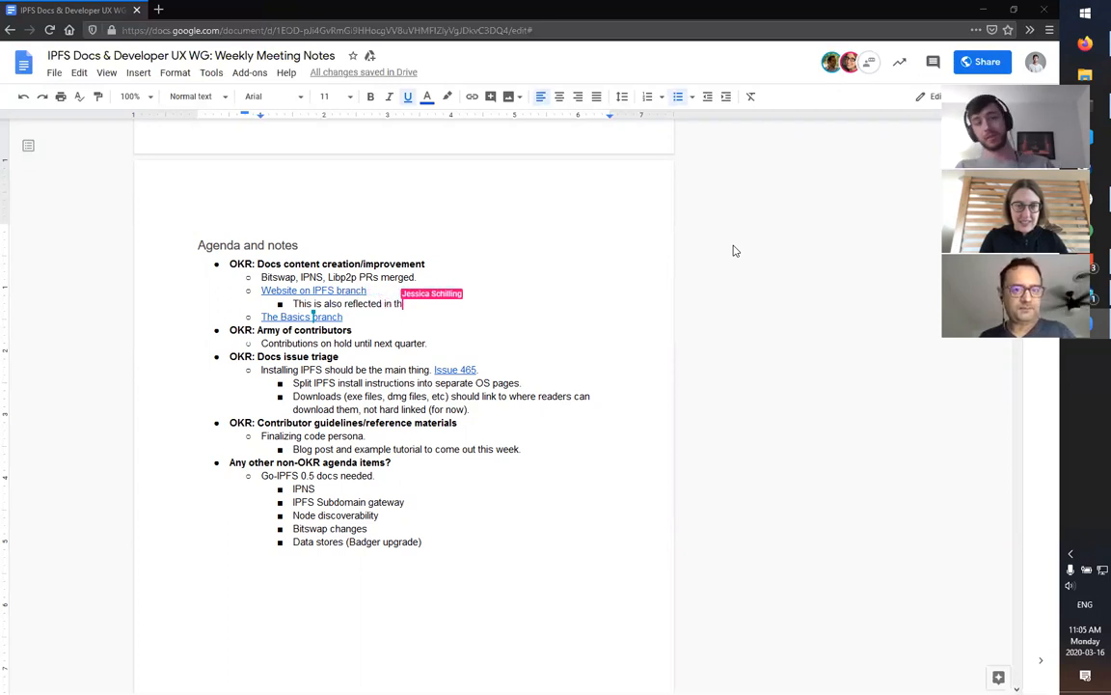
{"action": "type", "text": "P"}
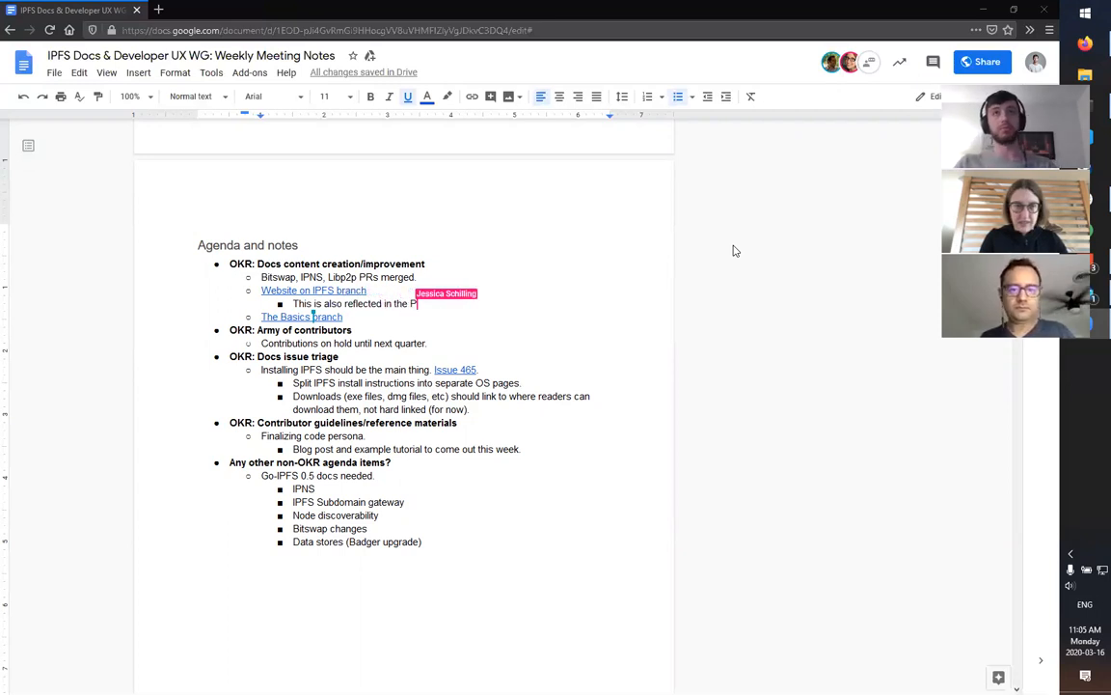
{"action": "type", "text": "PFS"}
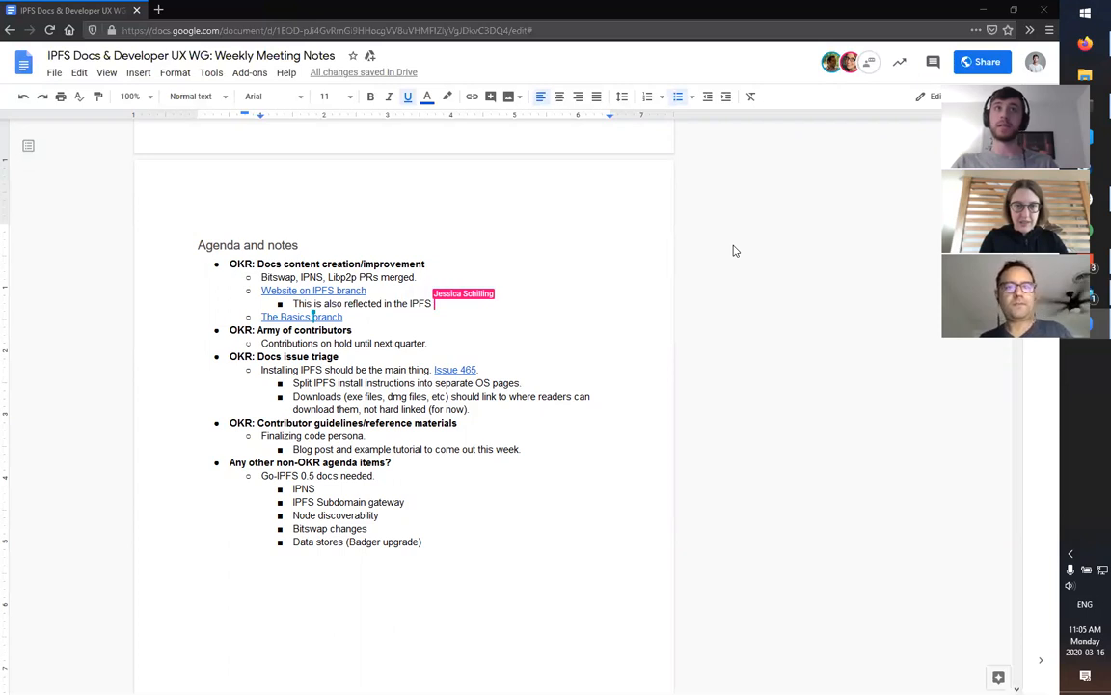
{"action": "type", "text": "ecosystem audit recommendations"}
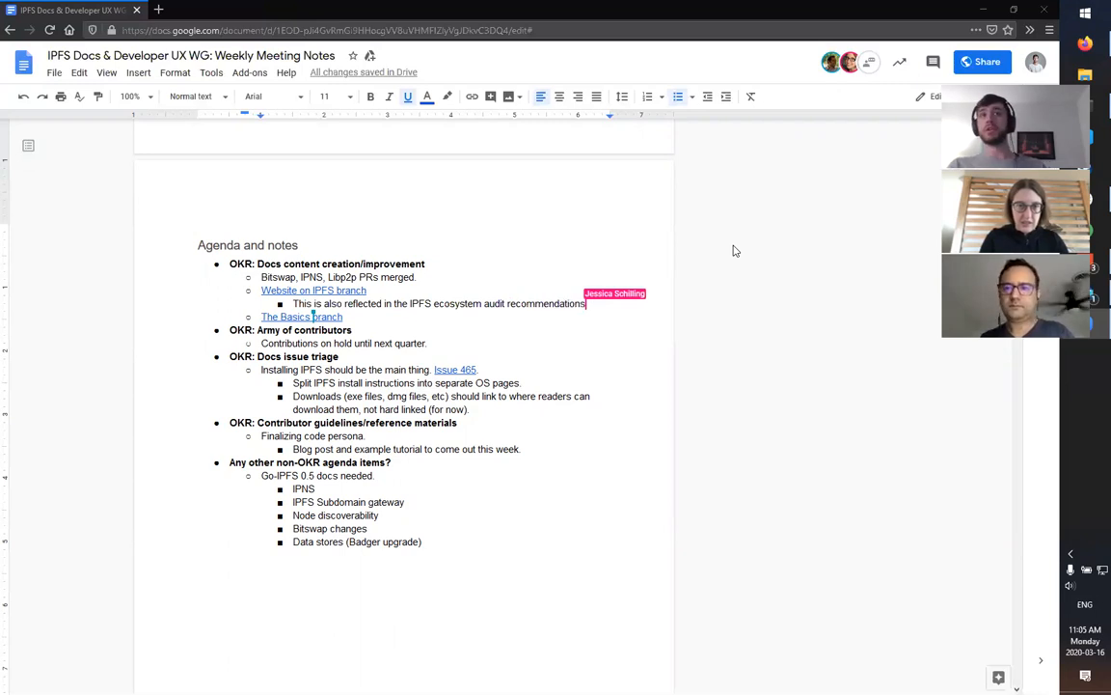
{"action": "type", "text": "list ranked fairly highly as of now"}
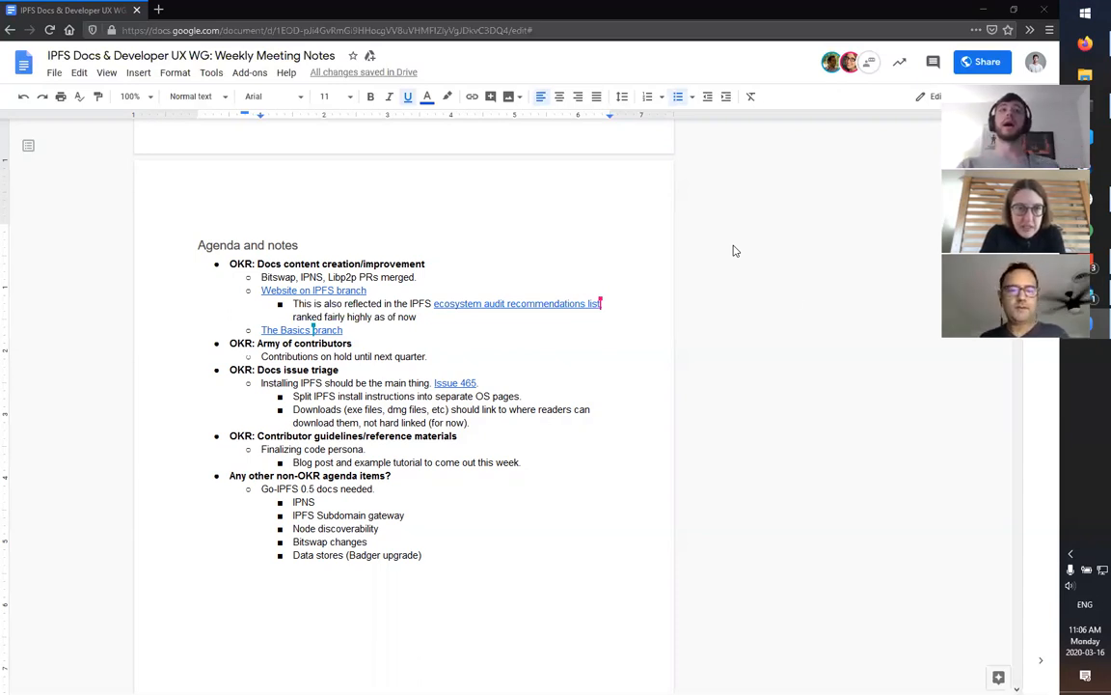
{"action": "mouse_move", "coordinate": [775, 390]}
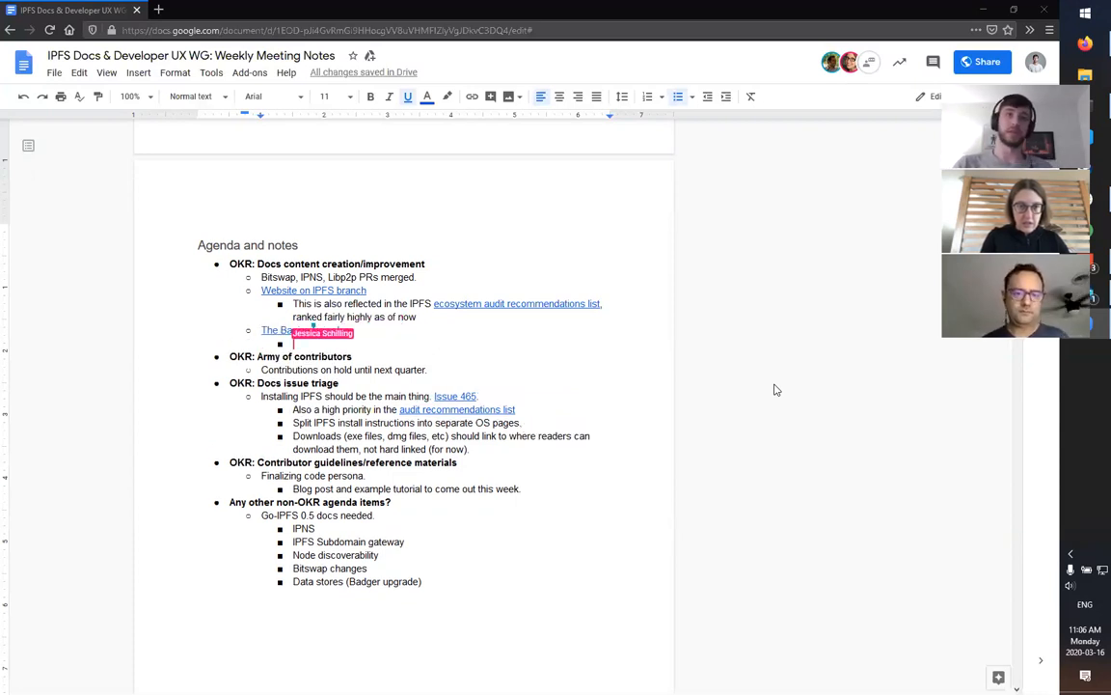
{"action": "type", "text": "Can we link t"}
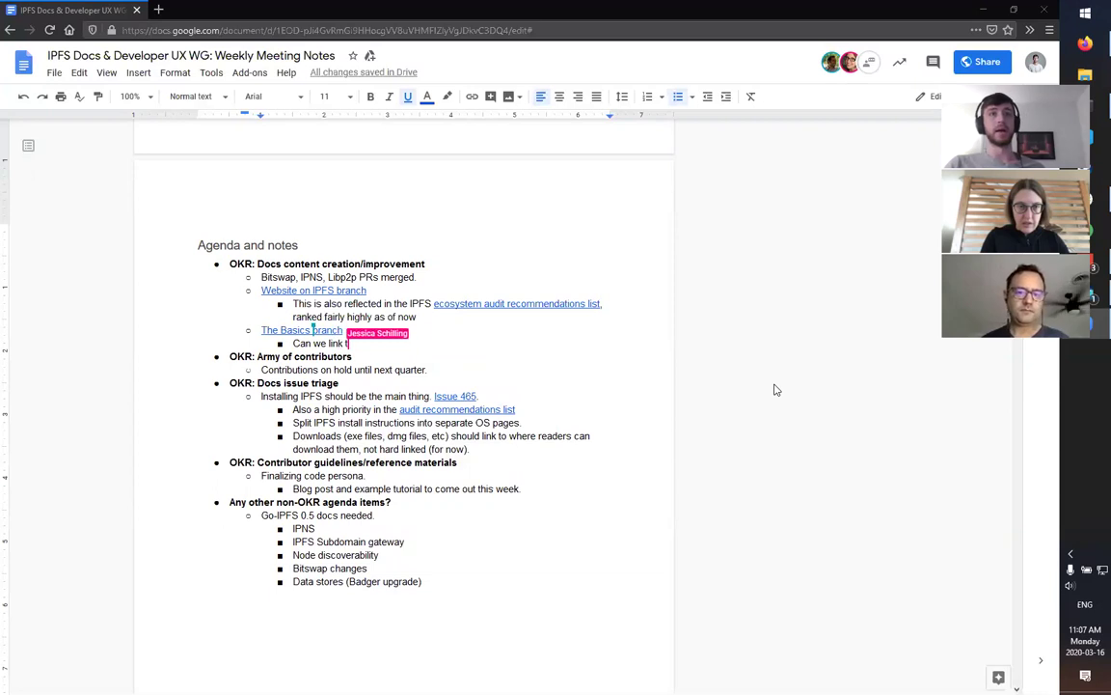
{"action": "type", "text": "his to some of the audit recommendations?"}
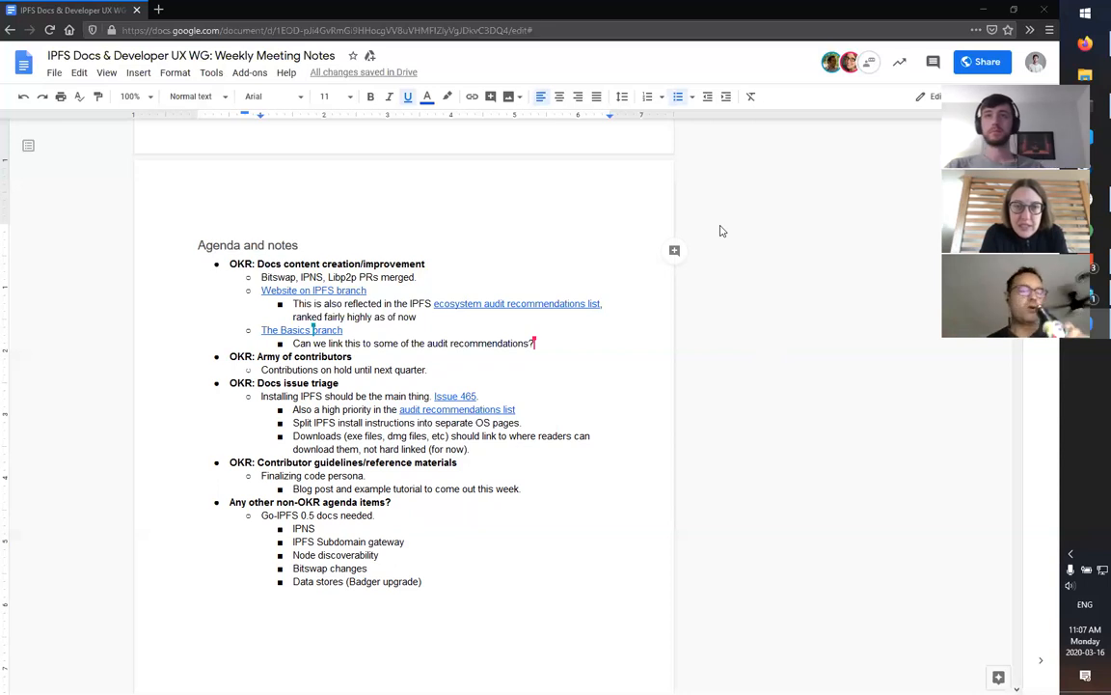
{"action": "mouse_move", "coordinate": [486, 66]}
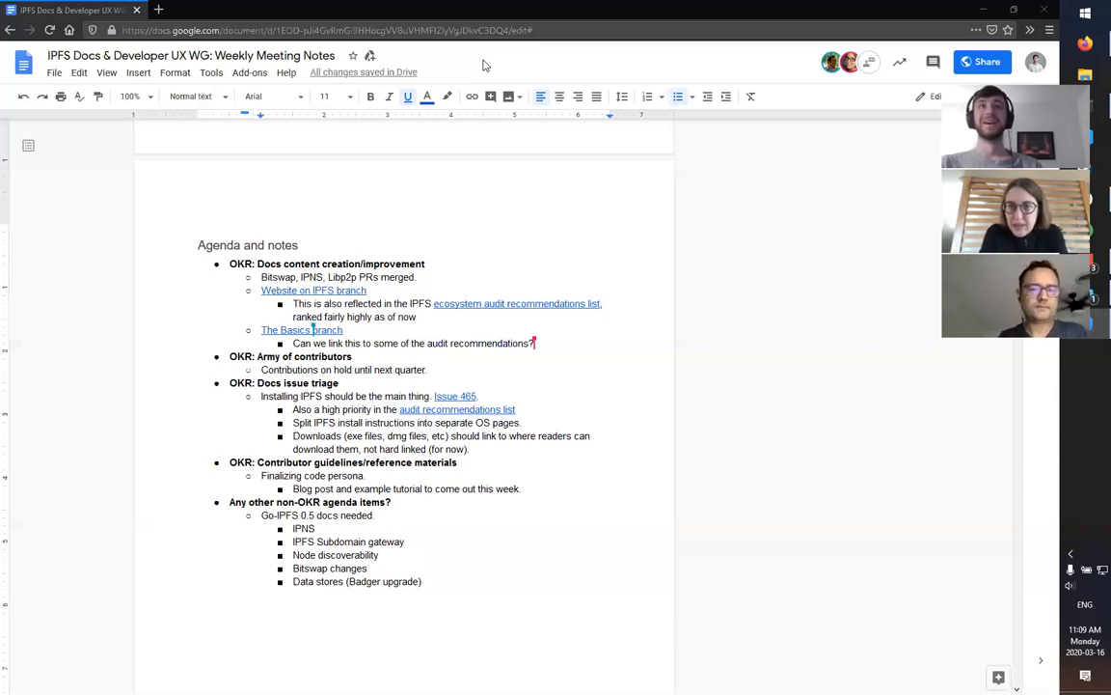
{"action": "mouse_move", "coordinate": [115, 313]}
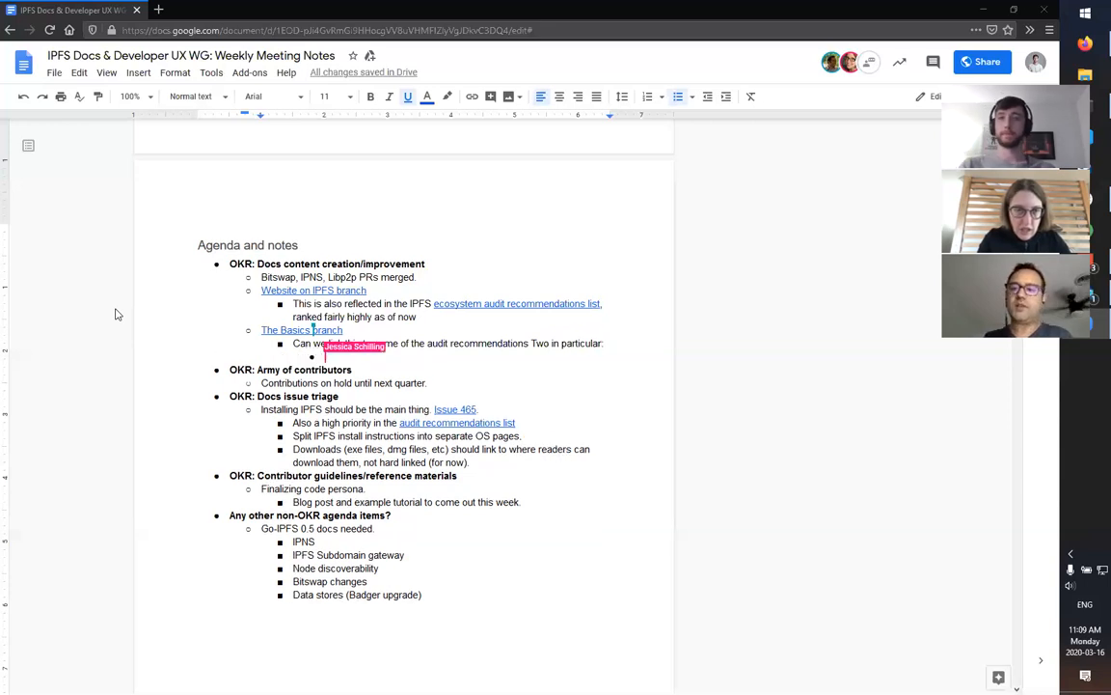
Step: Add the nested question "How can IPFS help me with (core goal)?" under The Basics note
{"action": "type", "text": "Ho"}
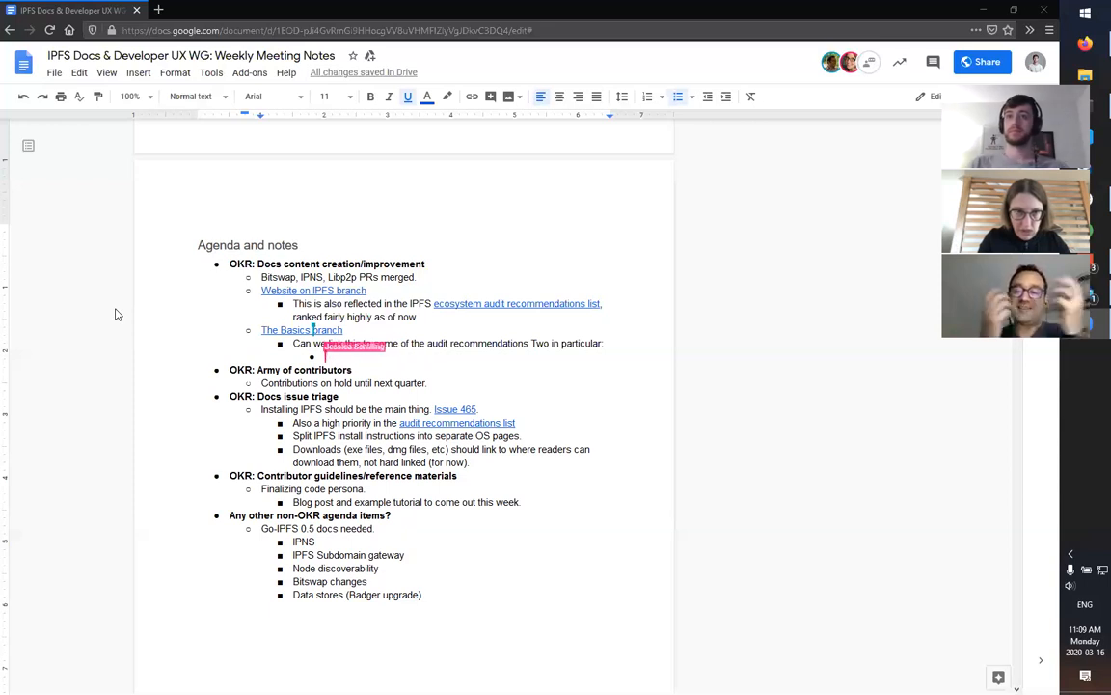
{"action": "type", "text": "How can IPFS help me with"}
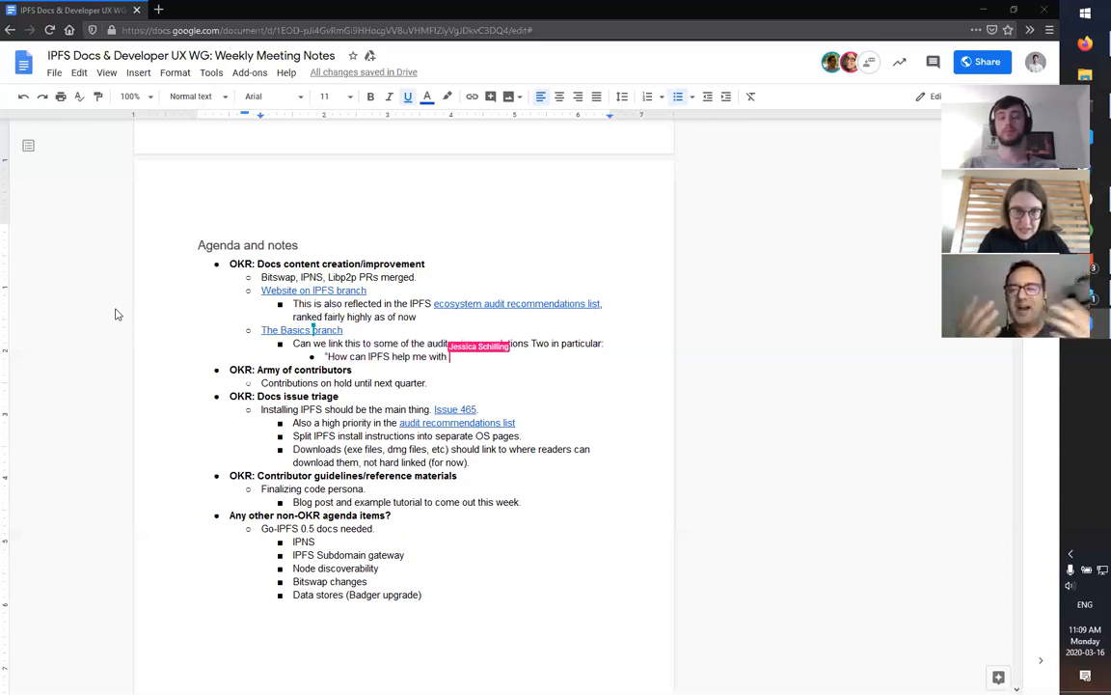
{"action": "type", "text": "(core goal)?"}
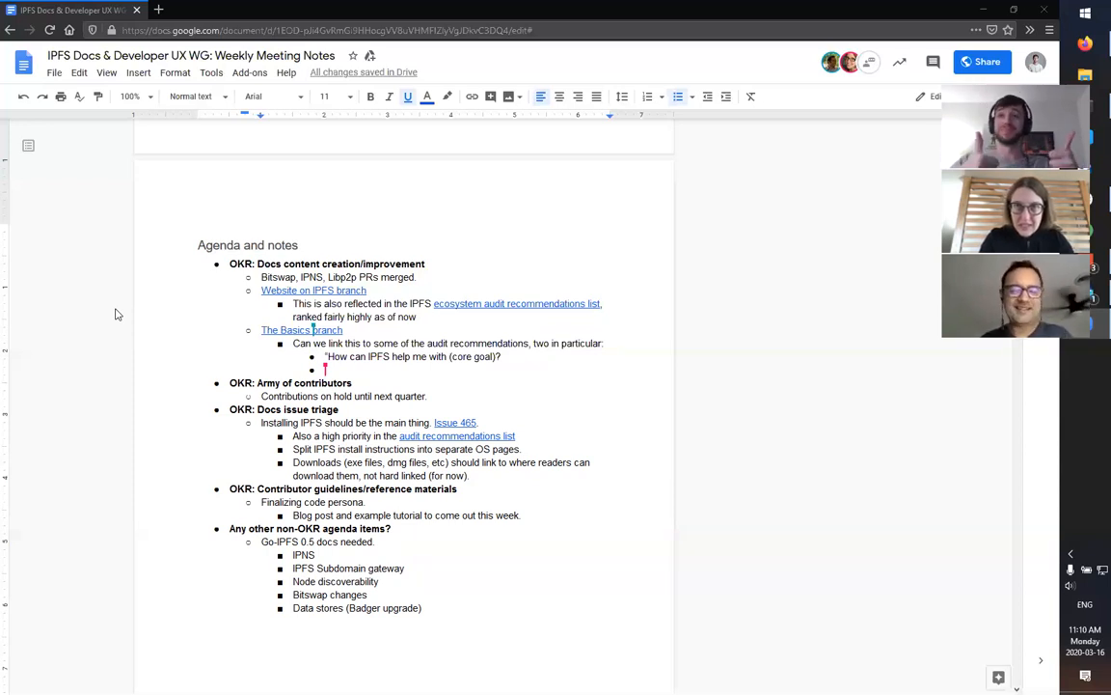
{"action": "mouse_move", "coordinate": [143, 351]}
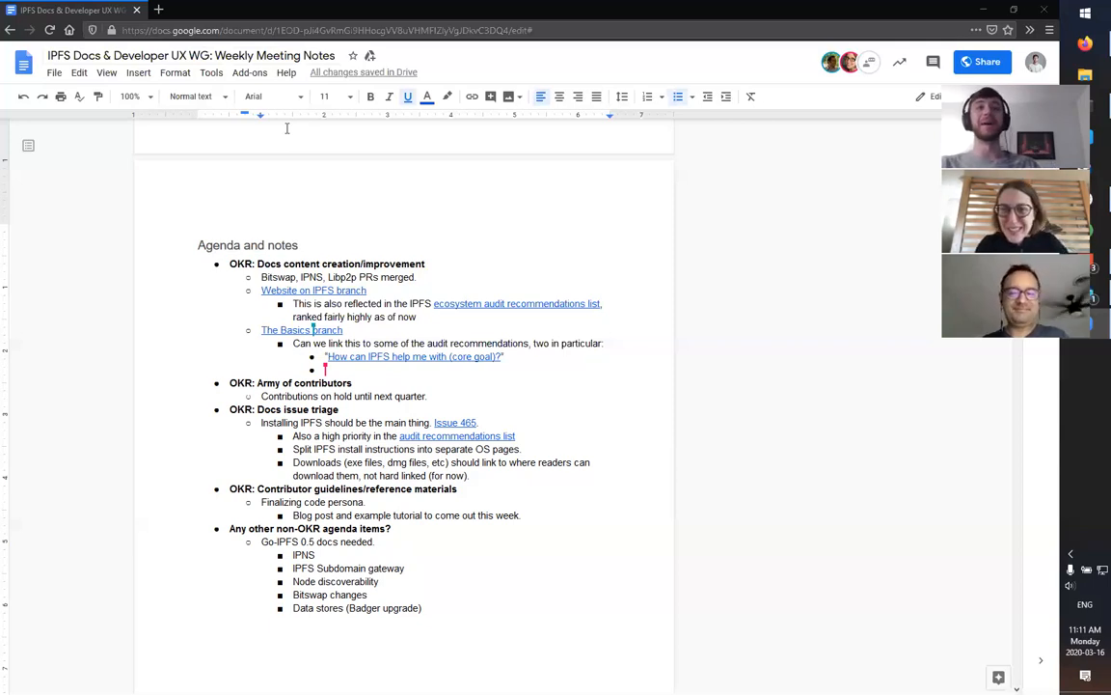
{"action": "mouse_move", "coordinate": [106, 293]}
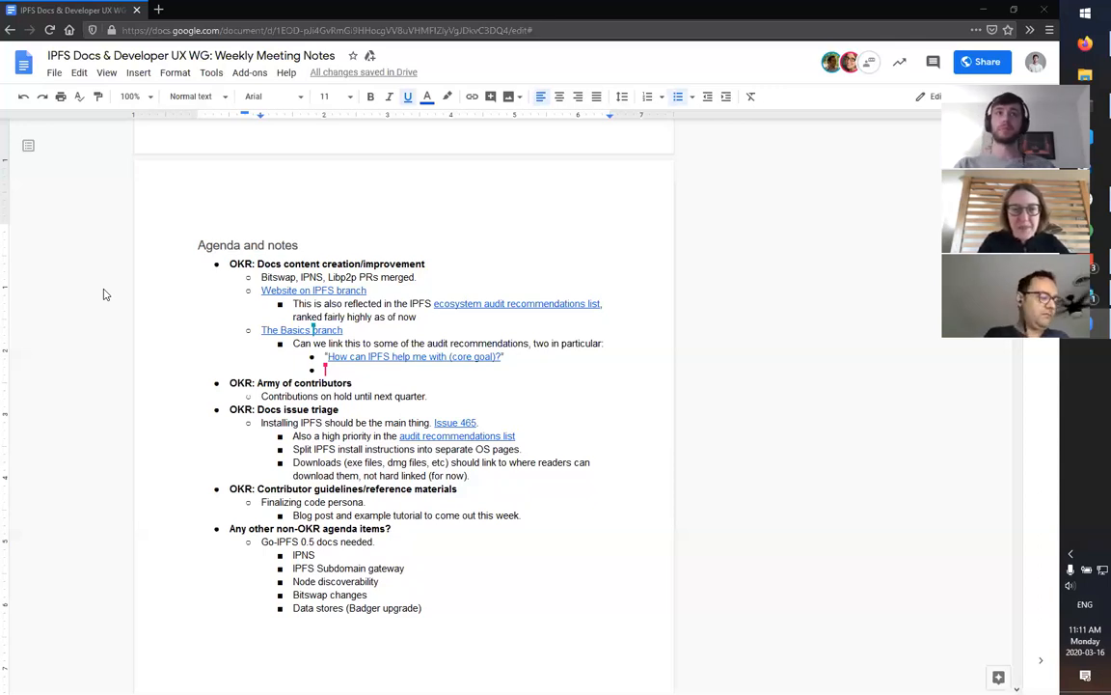
{"action": "mouse_move", "coordinate": [297, 52]}
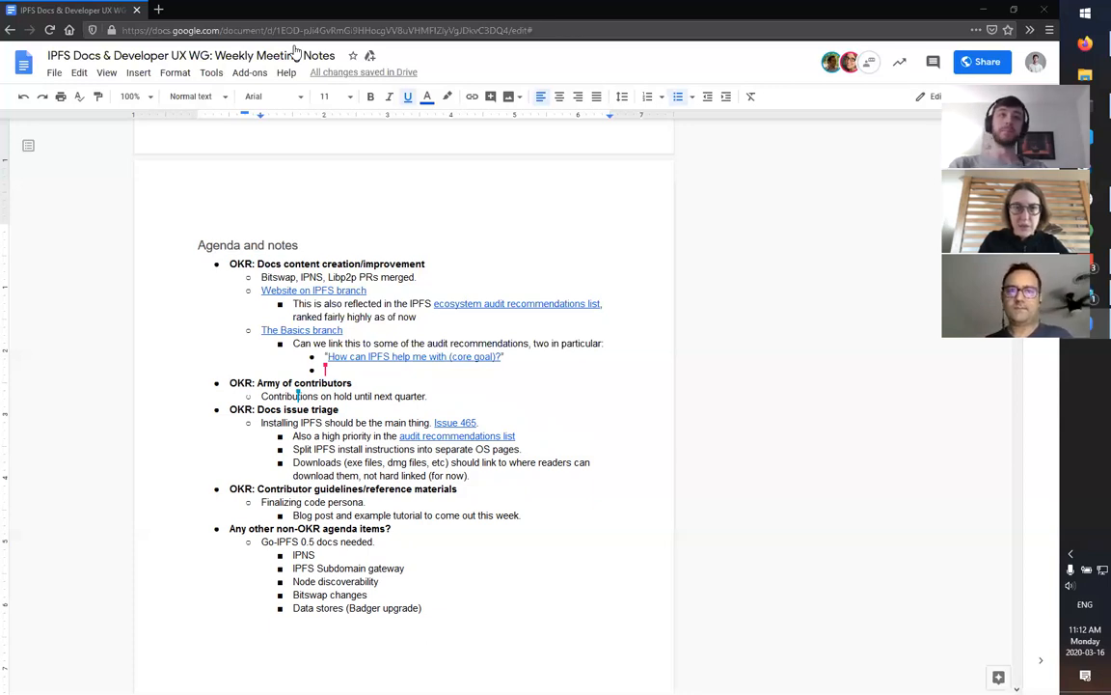
{"action": "mouse_move", "coordinate": [99, 330]}
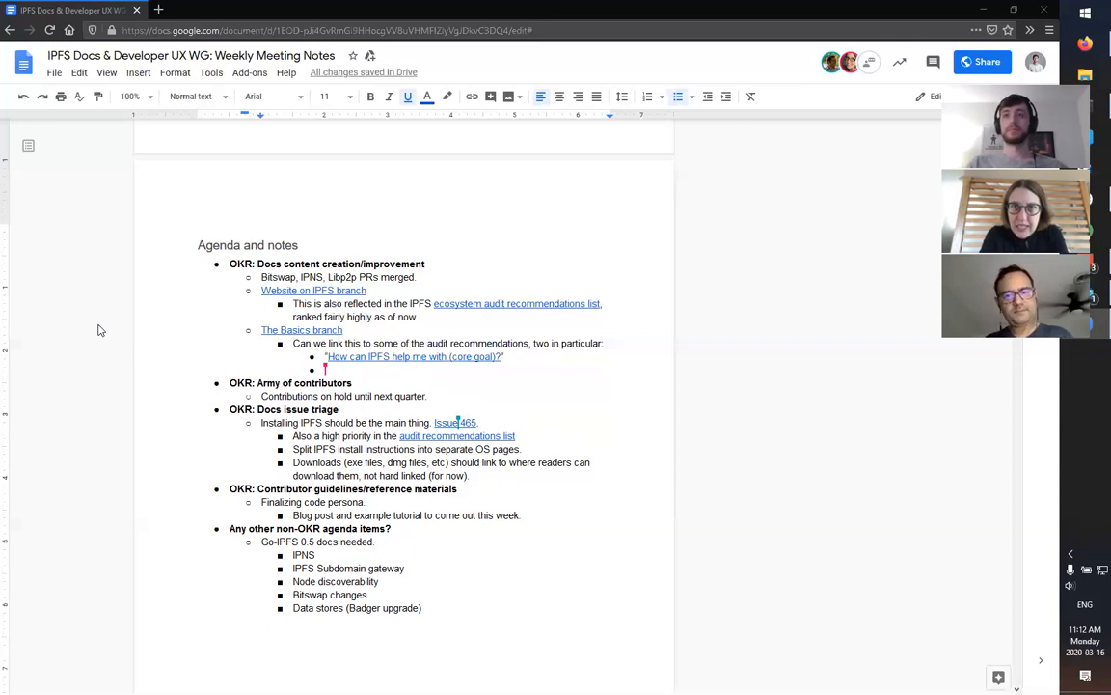
{"action": "mouse_move", "coordinate": [284, 8]}
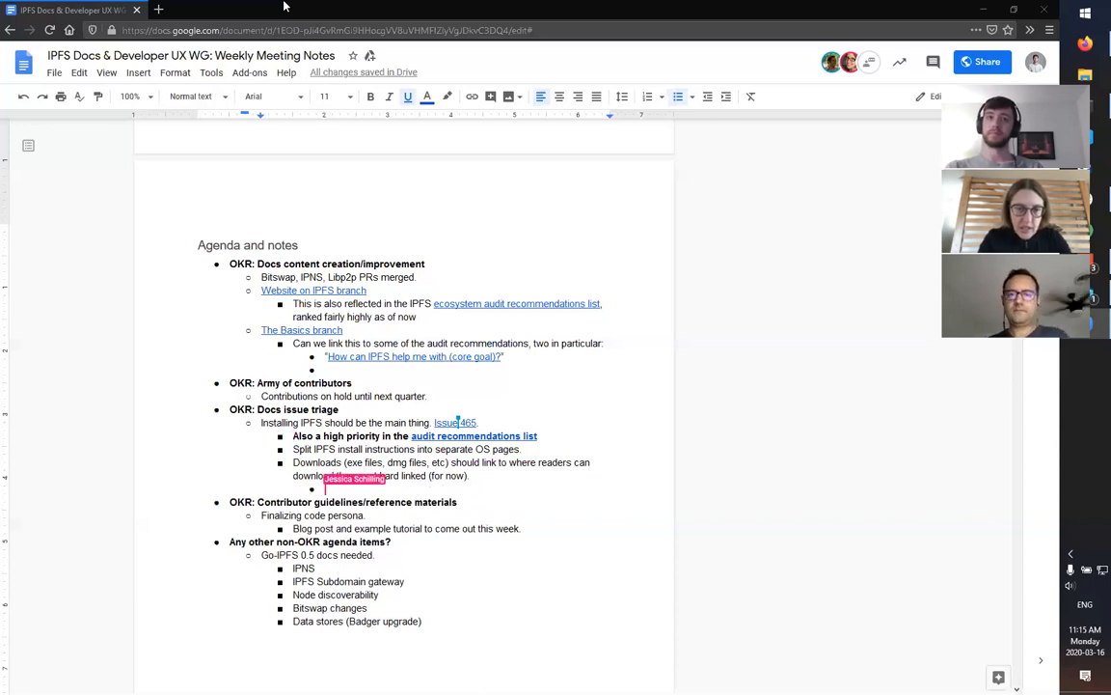
Step: Ask in the Downloads sub-bullet about rolling dist.ipfs.io into either docs or main ipfs.io, then select dist.ipfs.io
{"action": "type", "text": "Do"}
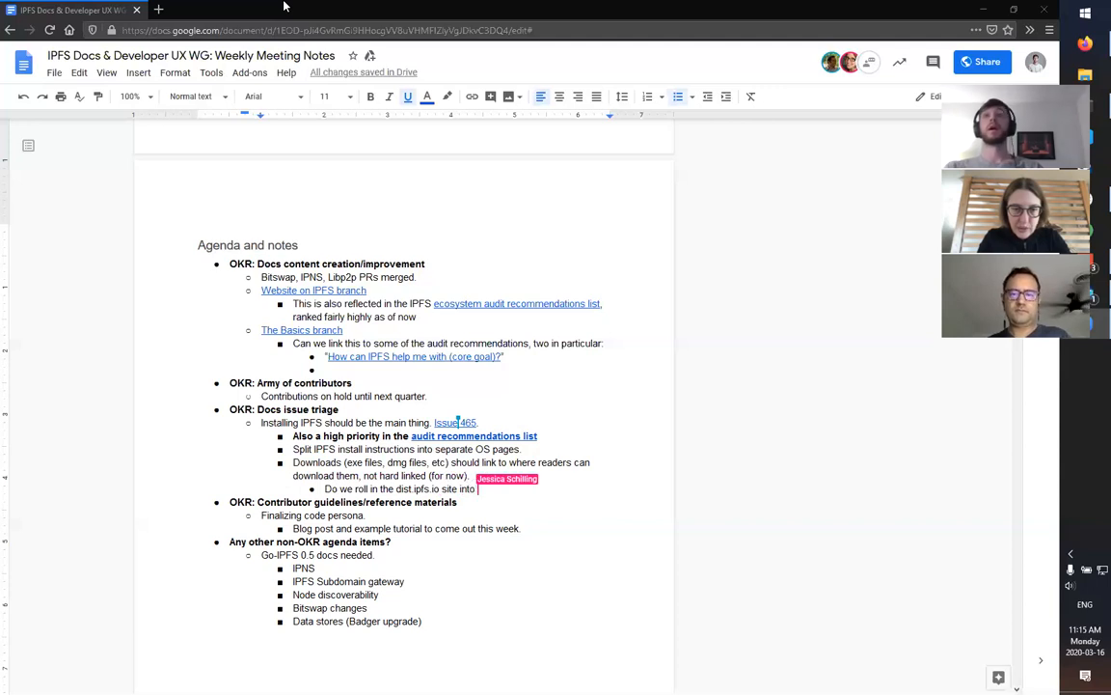
{"action": "type", "text": "either docs or"}
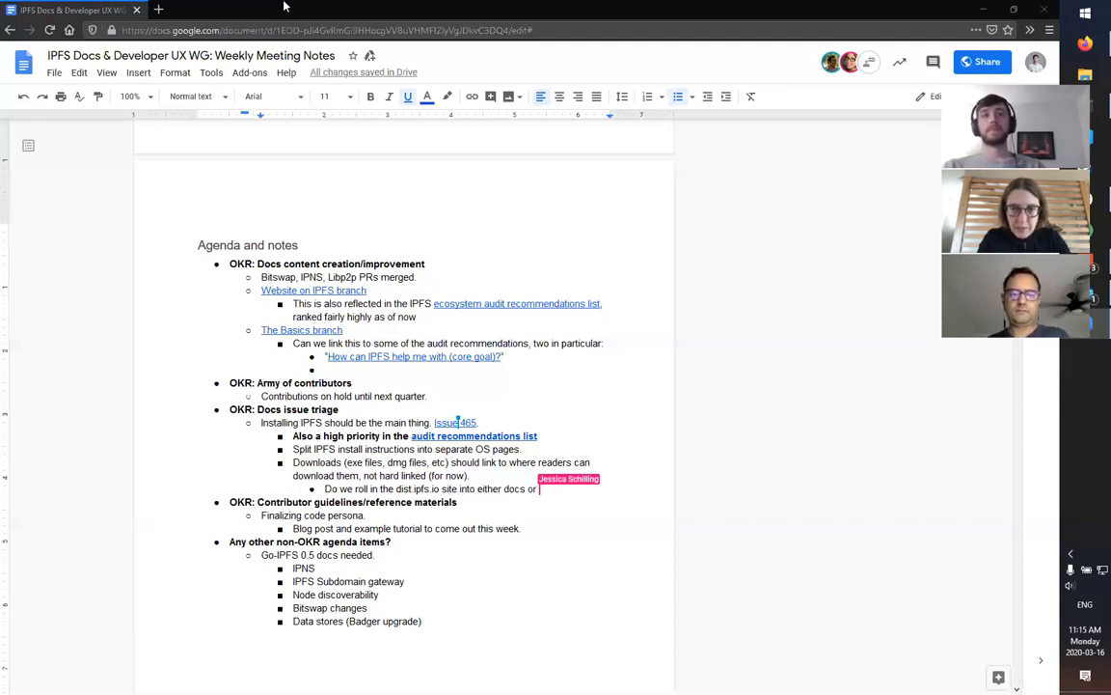
{"action": "type", "text": "main ipfs"}
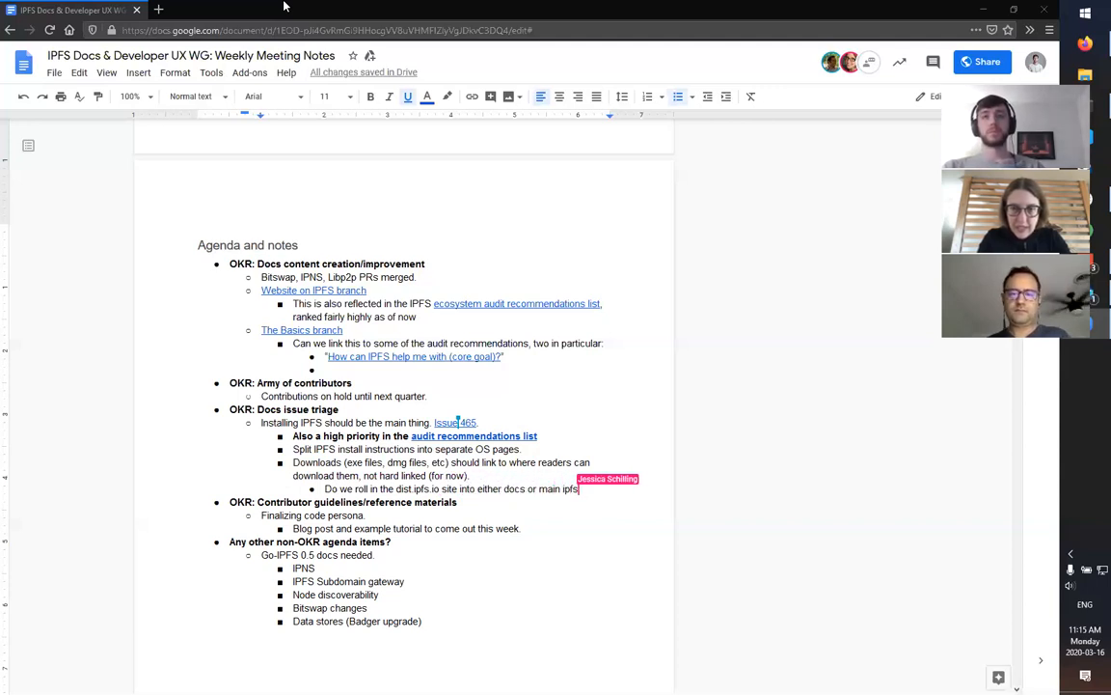
{"action": "type", "text": ".io?"}
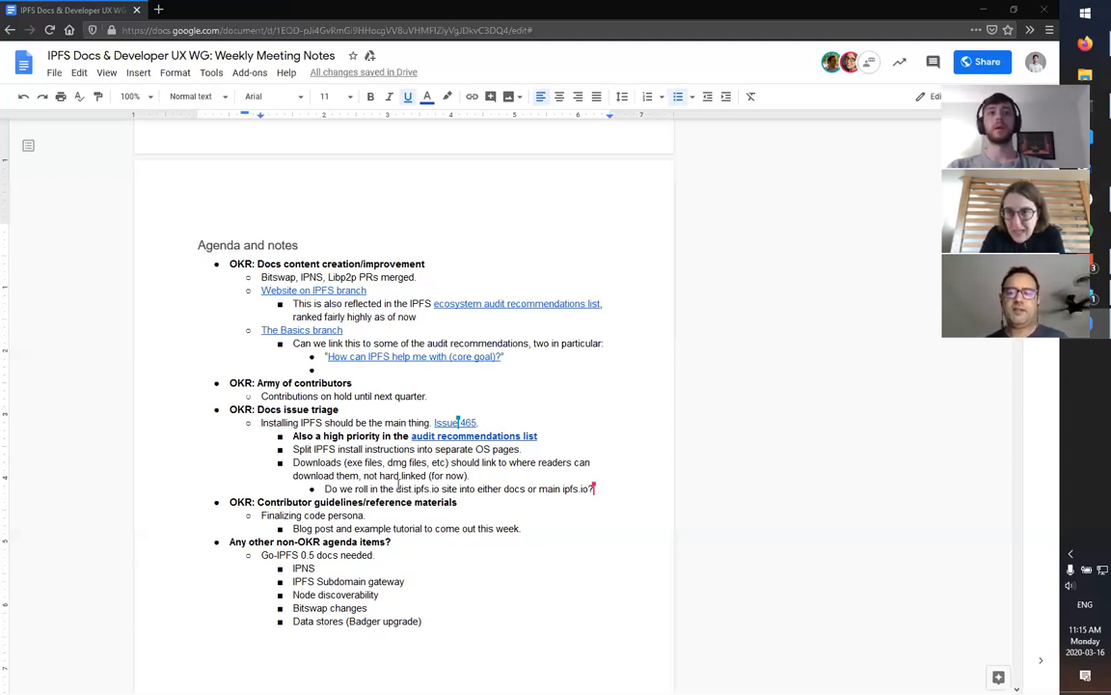
{"action": "double_click", "coordinate": [413, 488]}
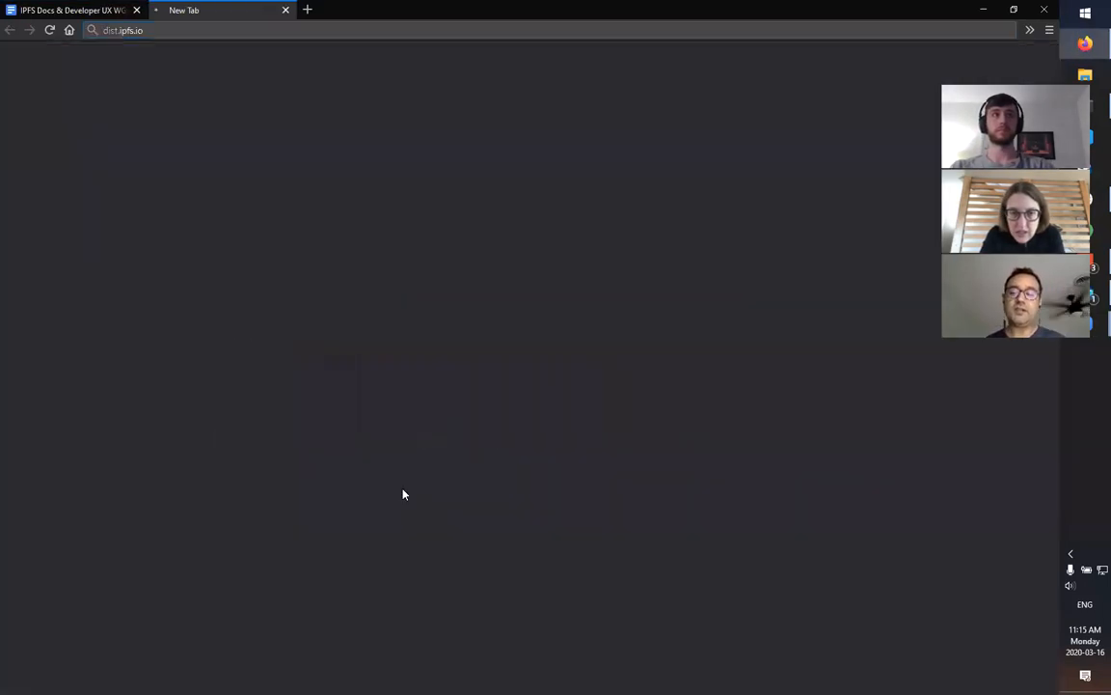
Step: Load dist.ipfs.io in its tab and return to the meeting notes document
{"action": "key", "text": "Return"}
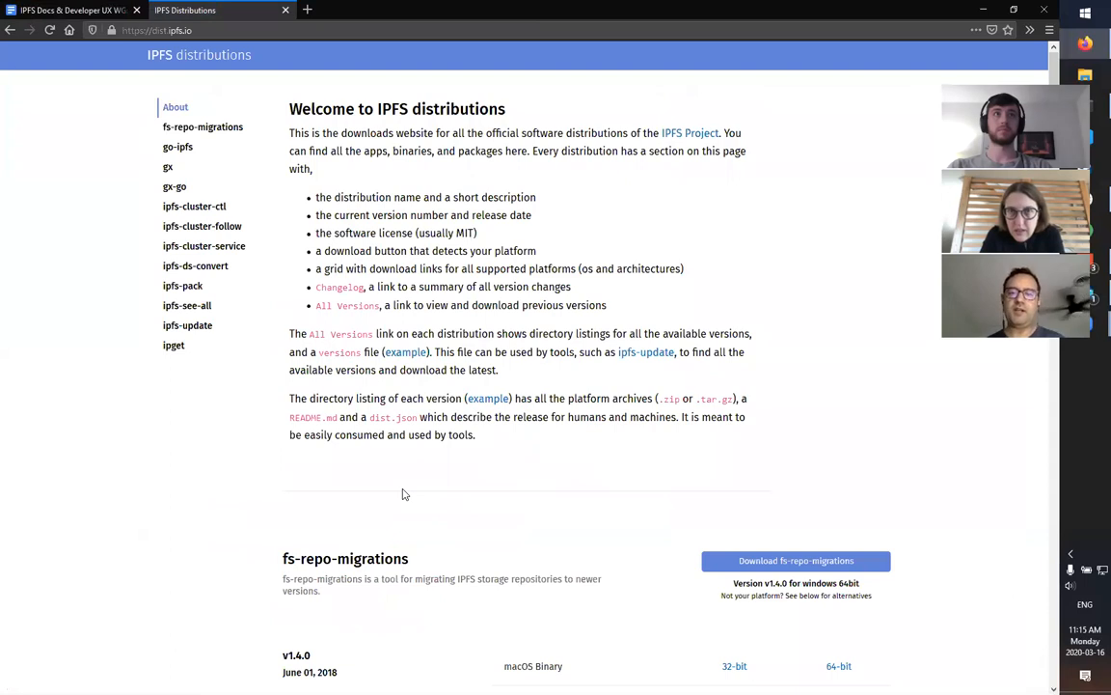
{"action": "left_click", "coordinate": [73, 12]}
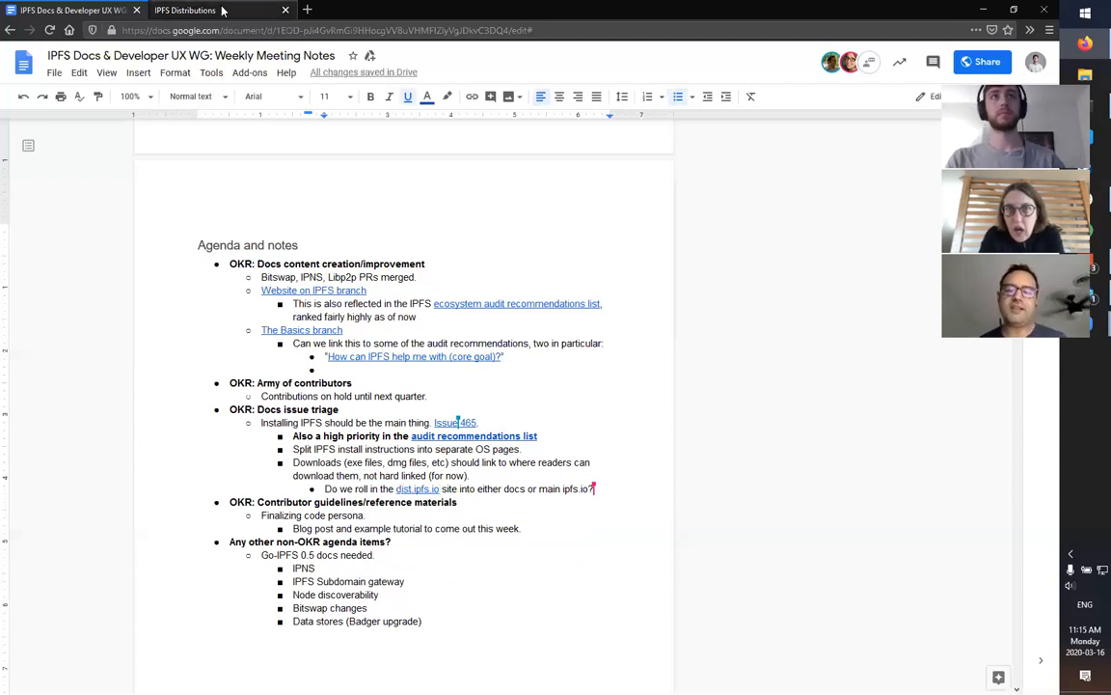
{"action": "mouse_move", "coordinate": [279, 9]}
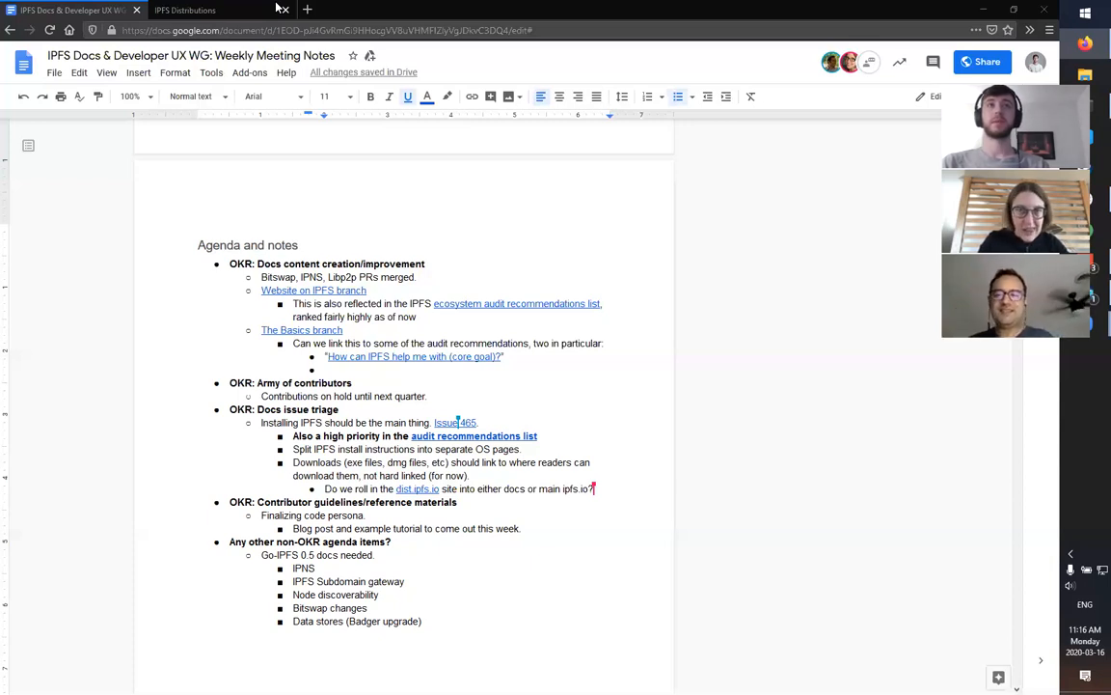
{"action": "mouse_move", "coordinate": [166, 320]}
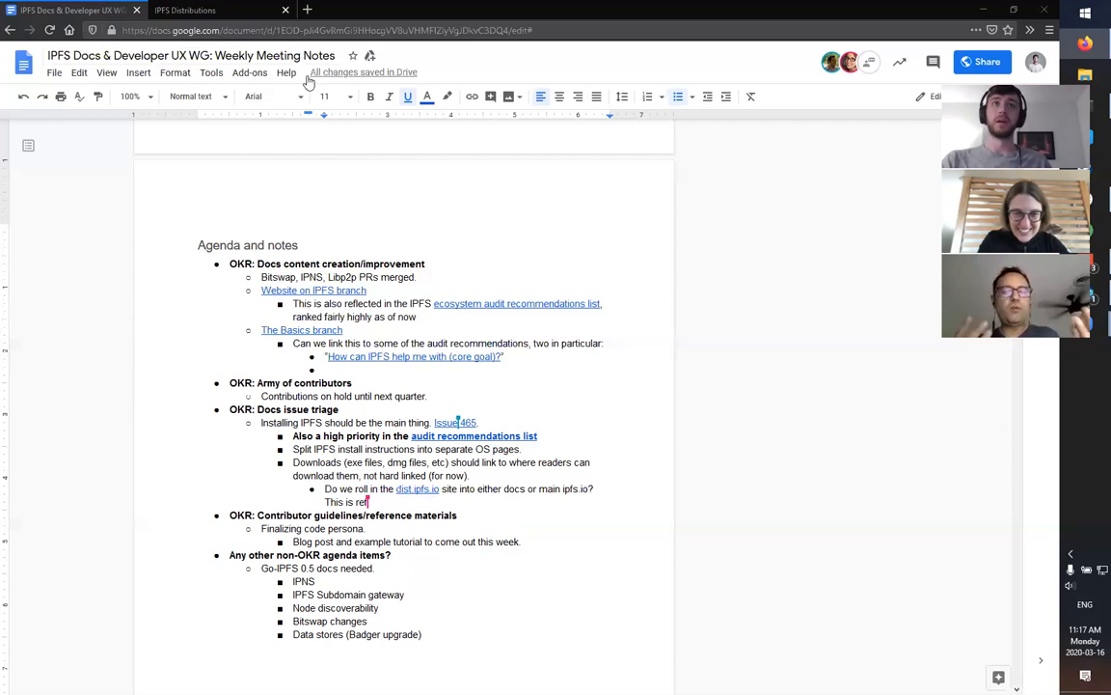
{"action": "mouse_move", "coordinate": [394, 492]}
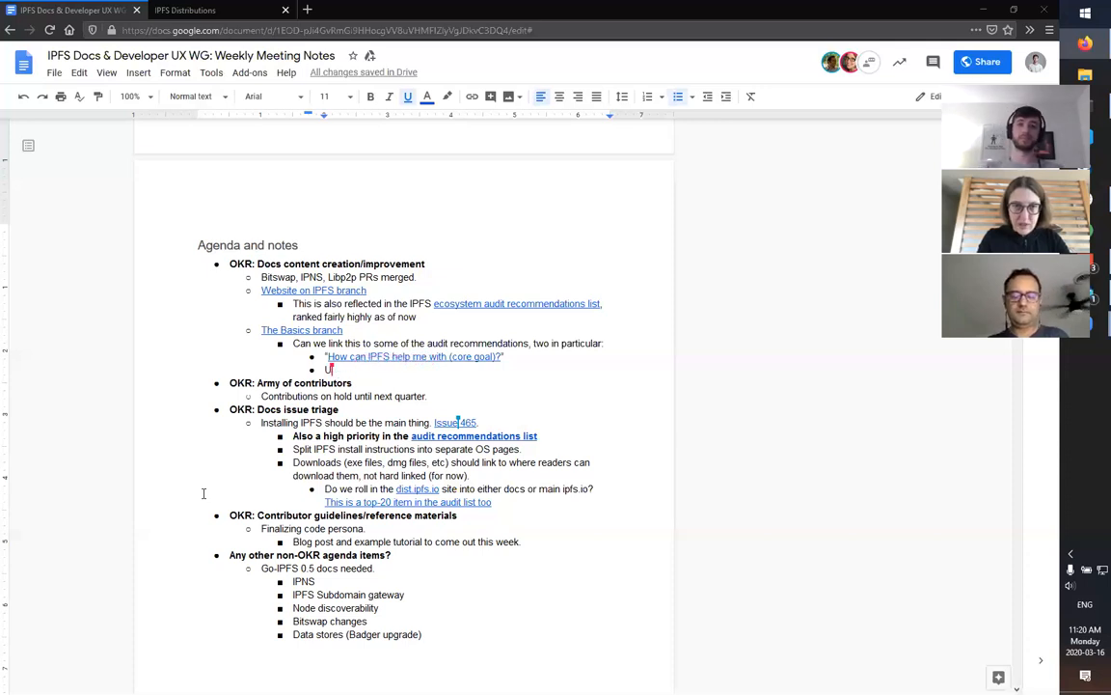
Step: Write 'High-level' in the empty sub-bullet under the core-goal question
{"action": "key", "text": "Backspace"}
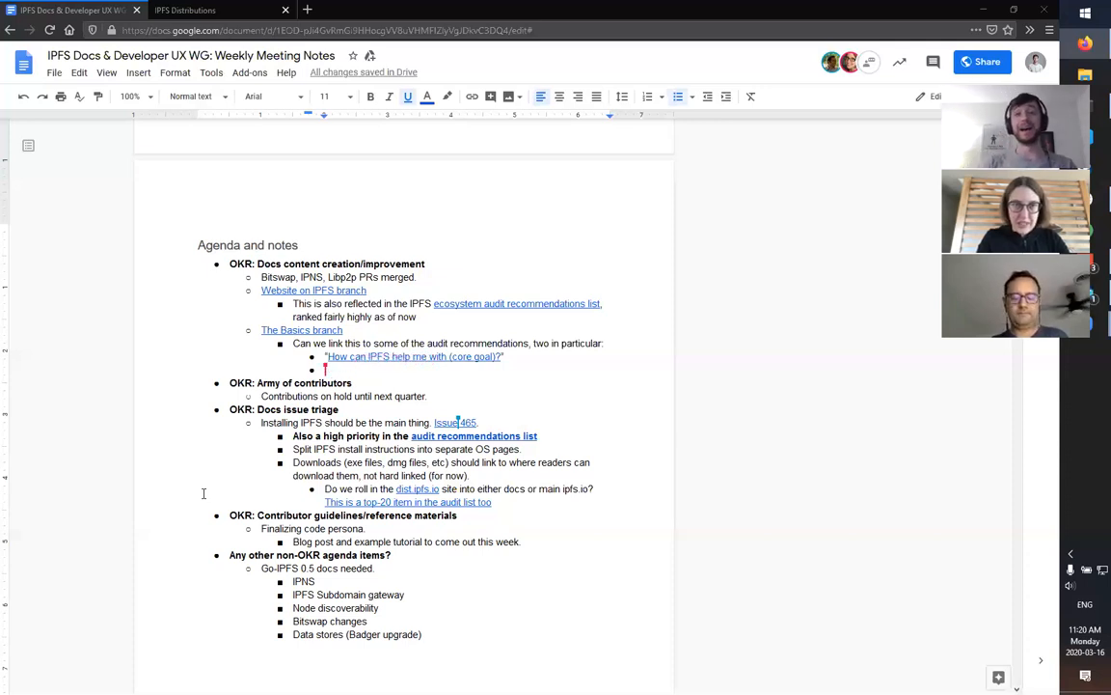
{"action": "type", "text": "High-level"}
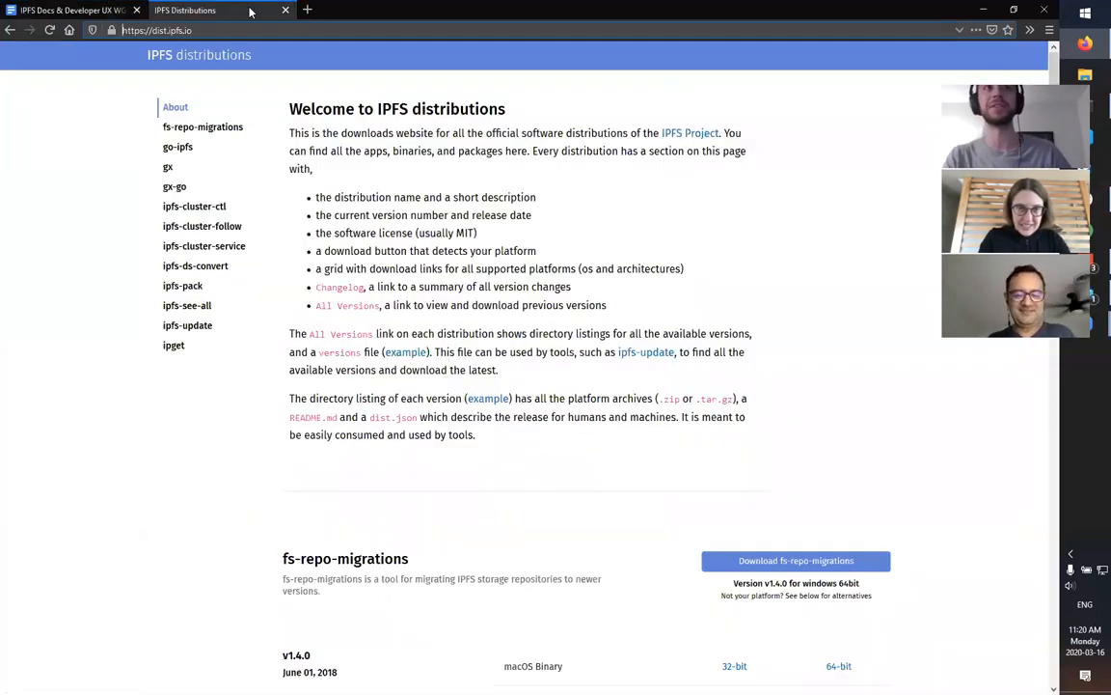
Step: Navigate the distributions tab to randomplanetfacts.xyz instead
{"action": "left_click", "coordinate": [157, 31]}
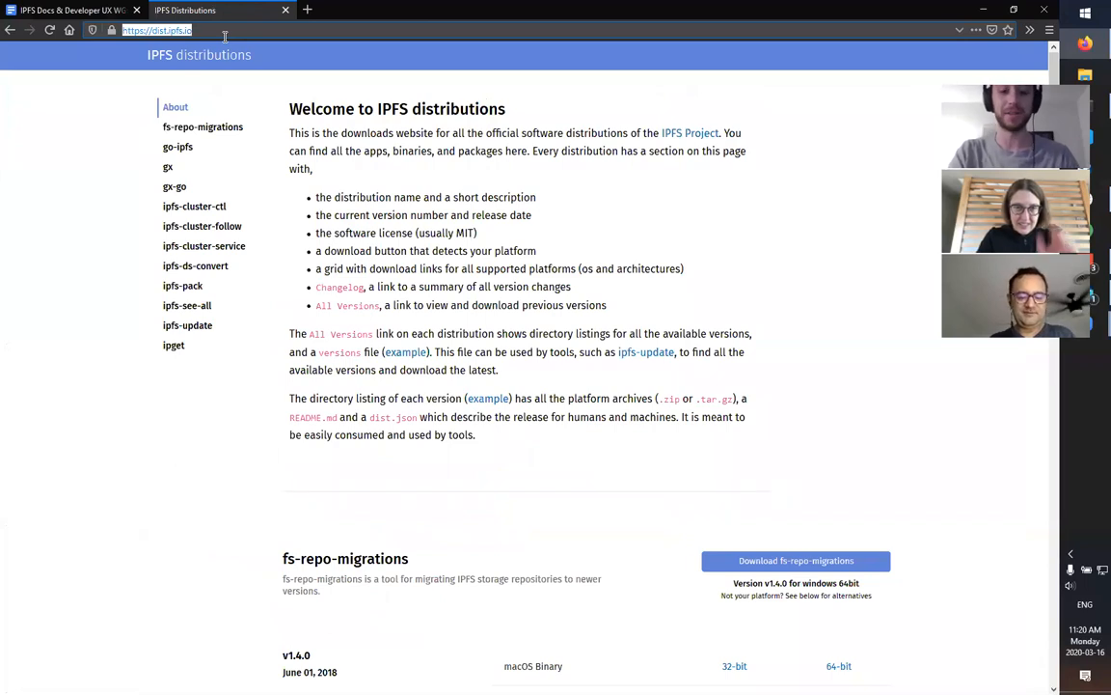
{"action": "type", "text": "randomplanetfacts.xyz"}
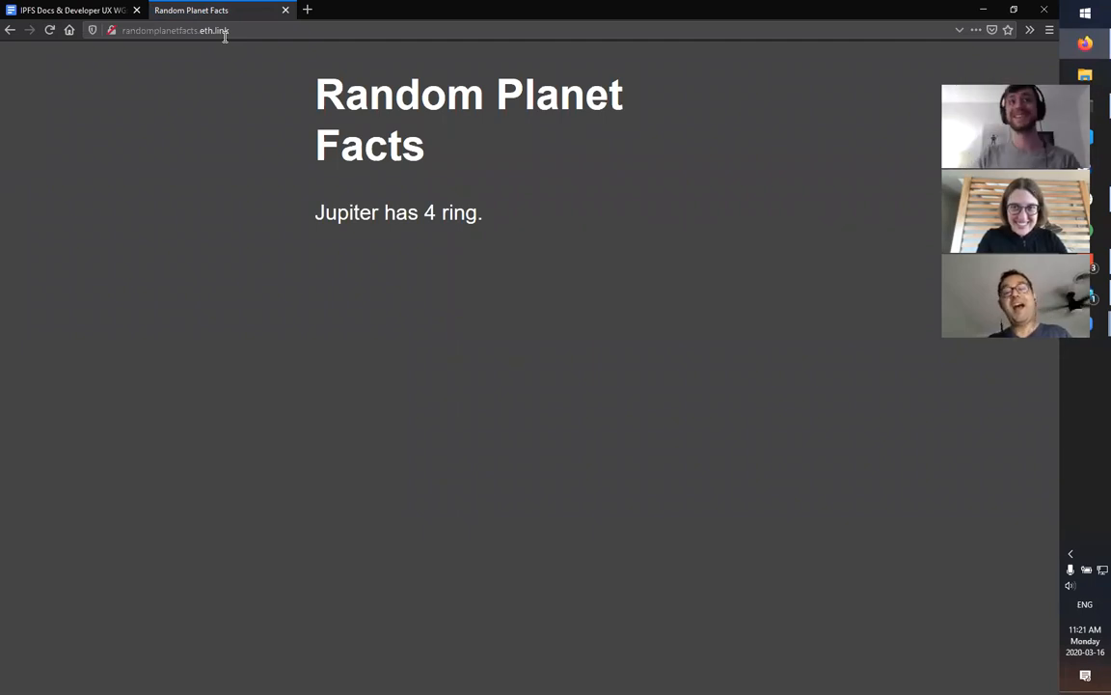
Step: Reload Random Planet Facts for a new moon fact, check the site's connection info, and select text on the page
{"action": "left_click", "coordinate": [50, 31]}
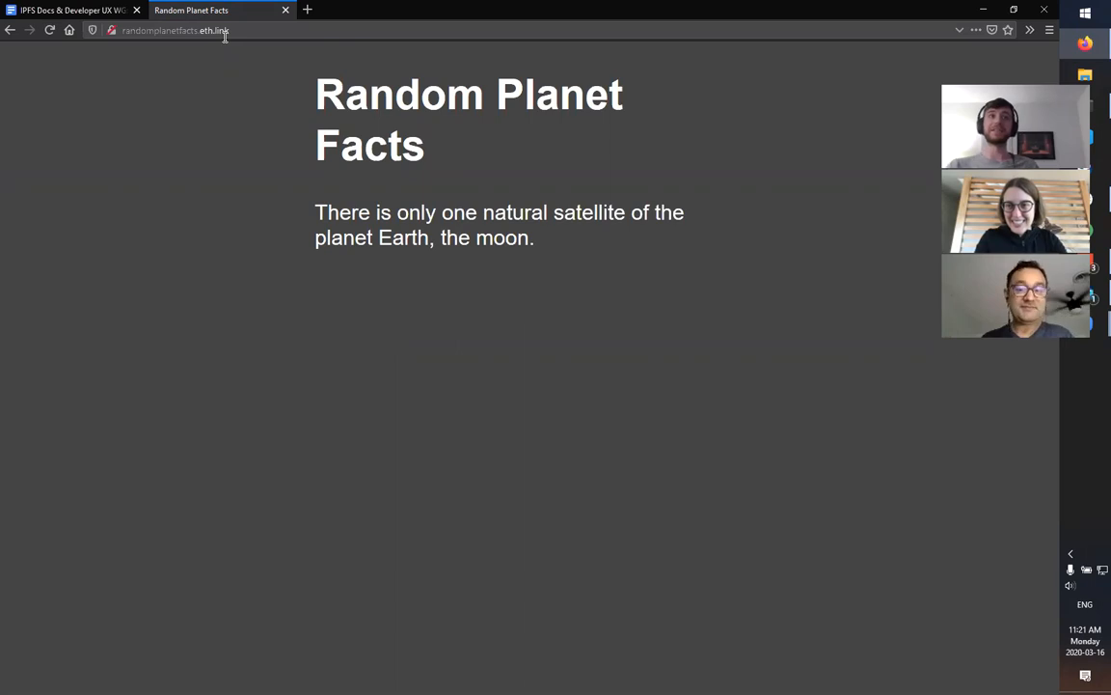
{"action": "left_click", "coordinate": [110, 31]}
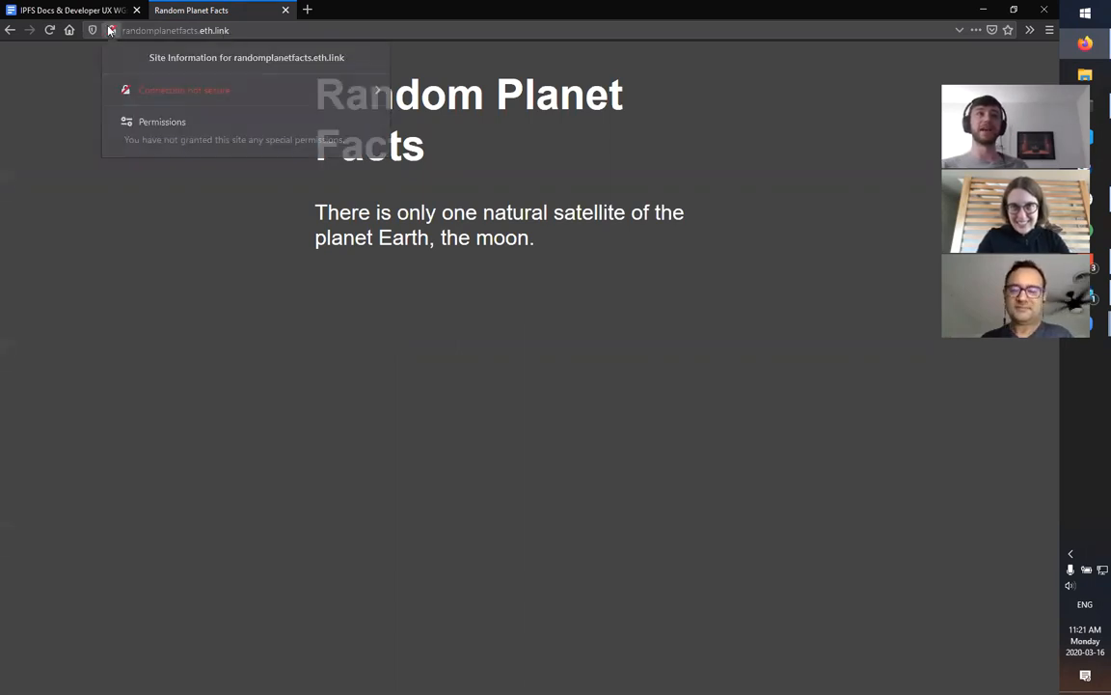
{"action": "left_click", "coordinate": [189, 249]}
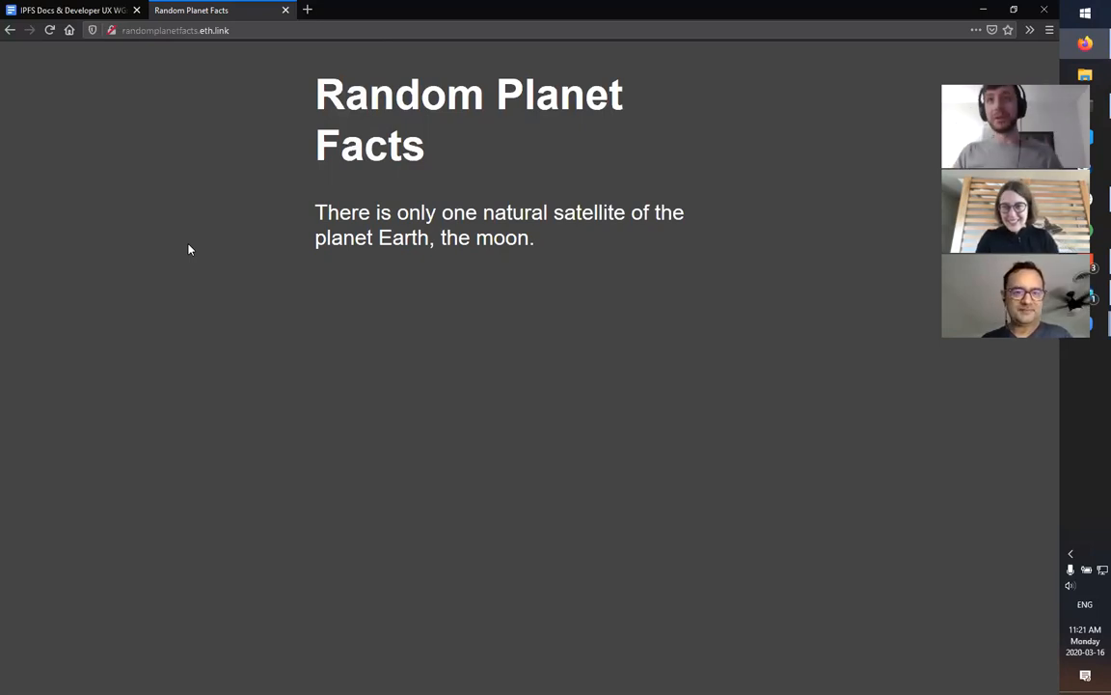
{"action": "mouse_move", "coordinate": [224, 195]}
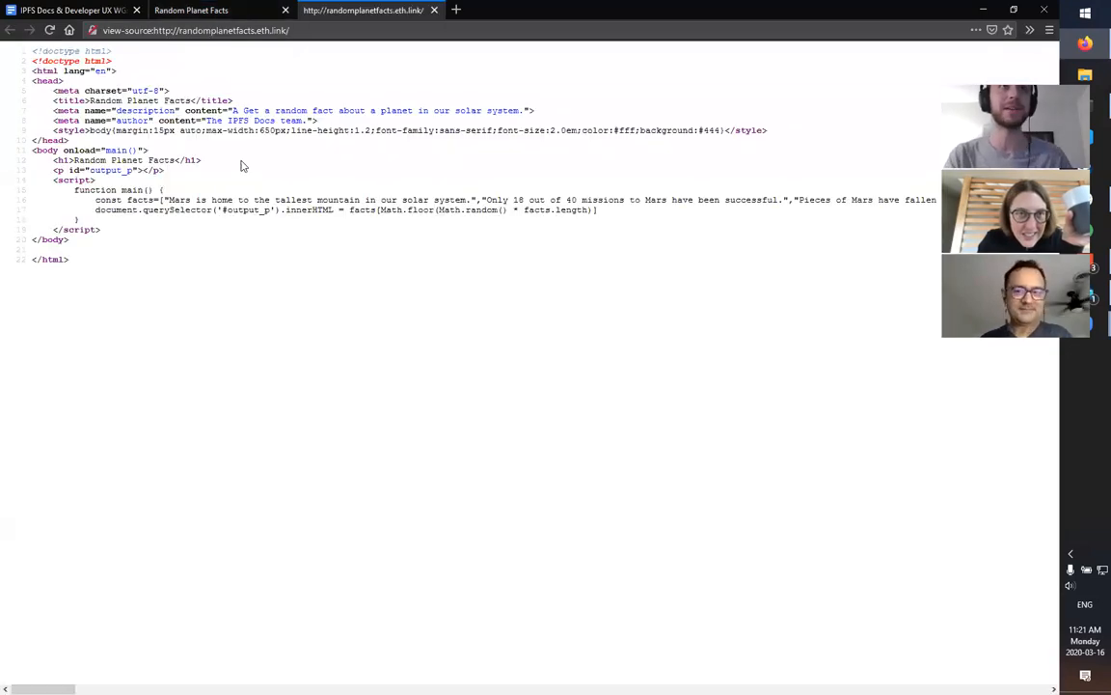
{"action": "left_click_drag", "start_coordinate": [116, 132], "coordinate": [768, 139]}
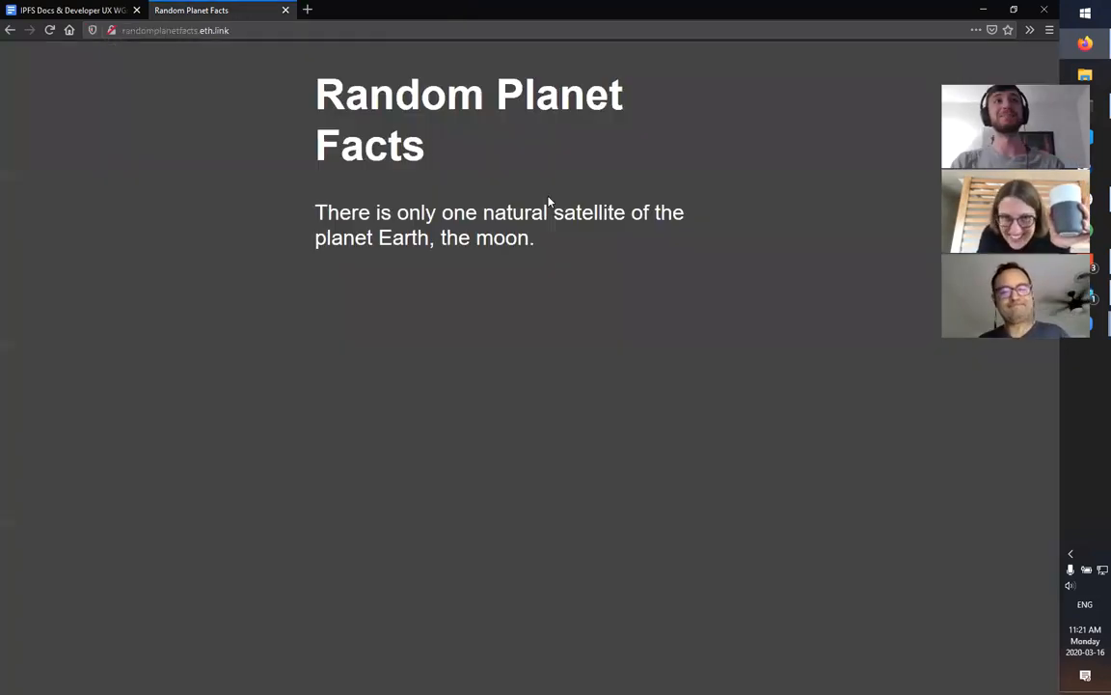
{"action": "mouse_move", "coordinate": [191, 9]}
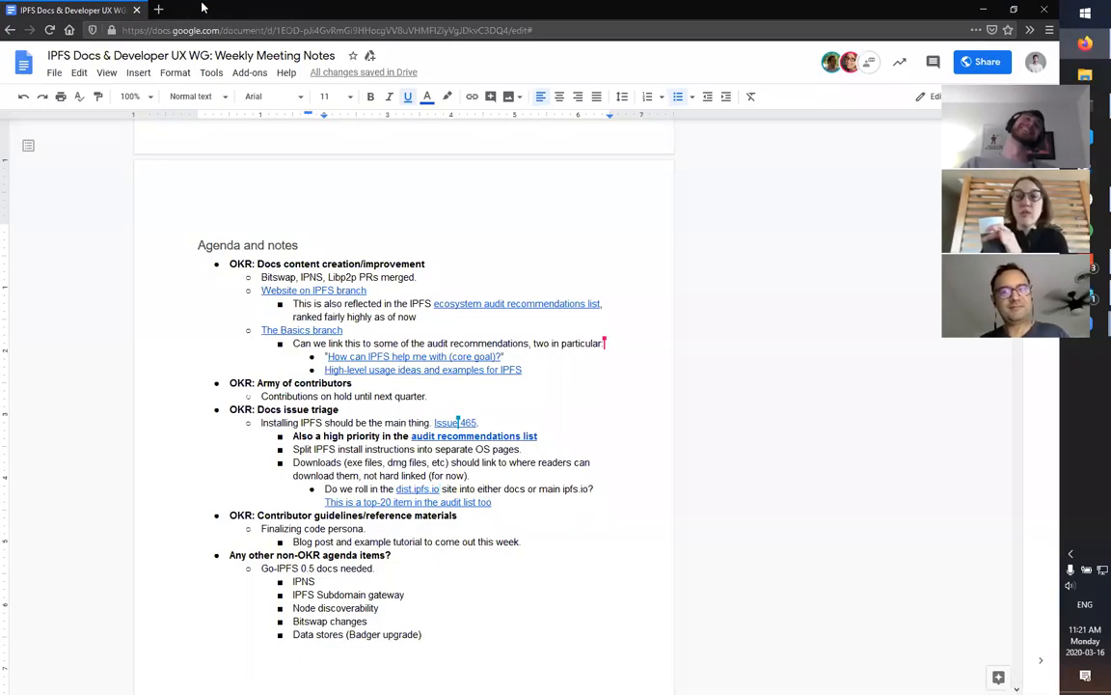
{"action": "mouse_move", "coordinate": [286, 18]}
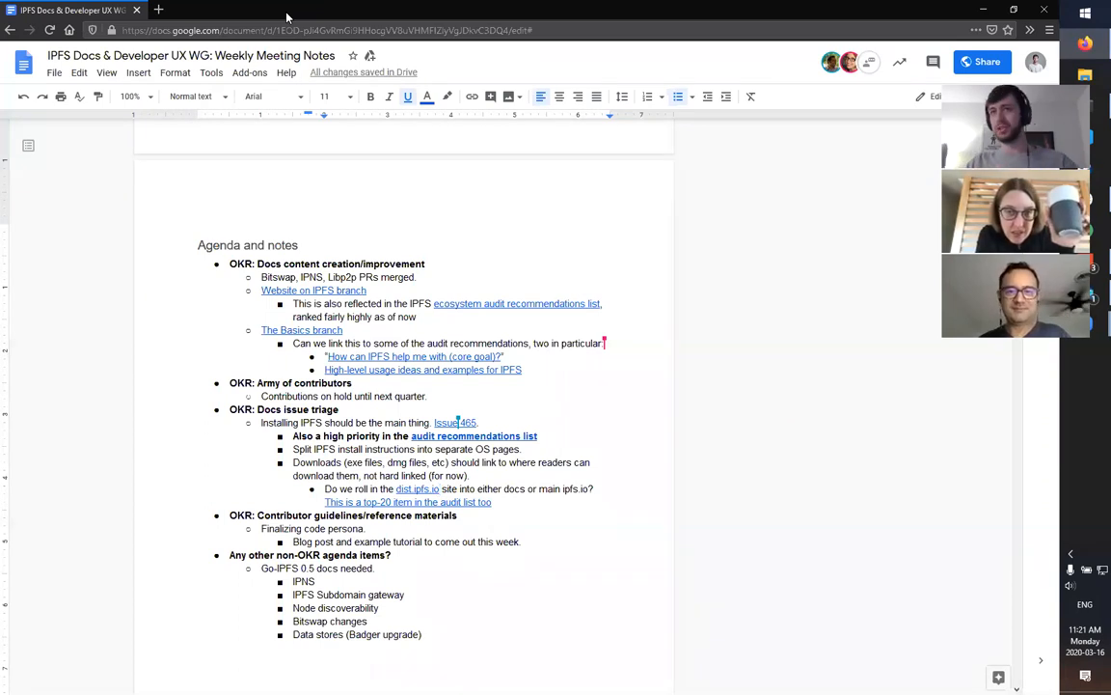
{"action": "mouse_move", "coordinate": [123, 433]}
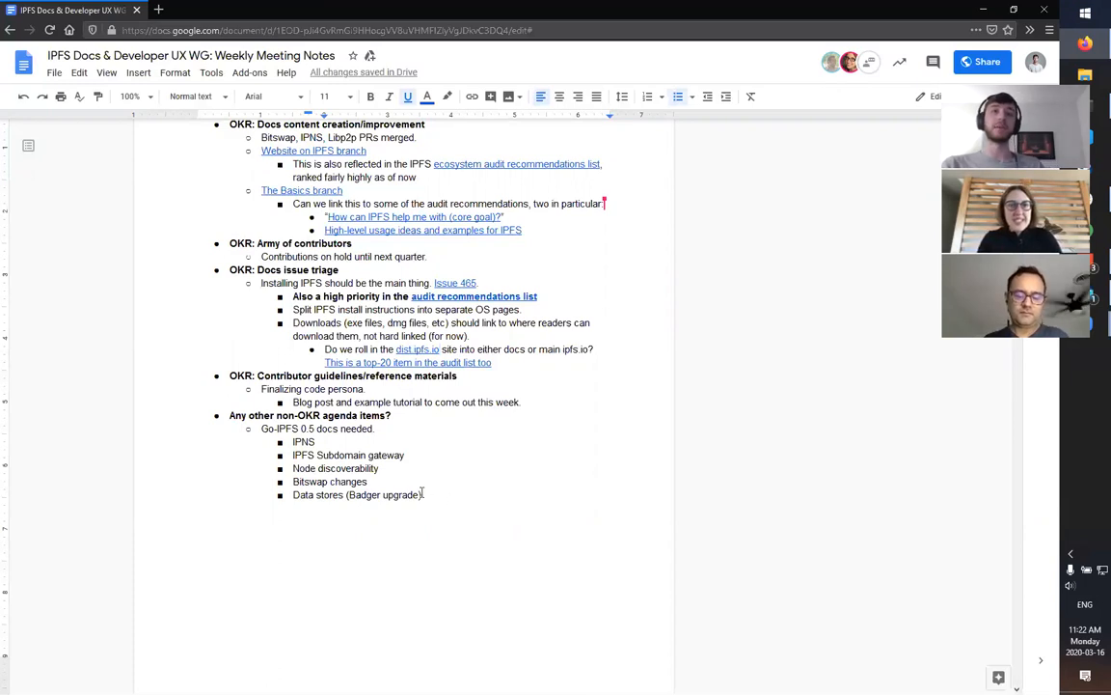
{"action": "left_click_drag", "start_coordinate": [293, 440], "coordinate": [421, 494]}
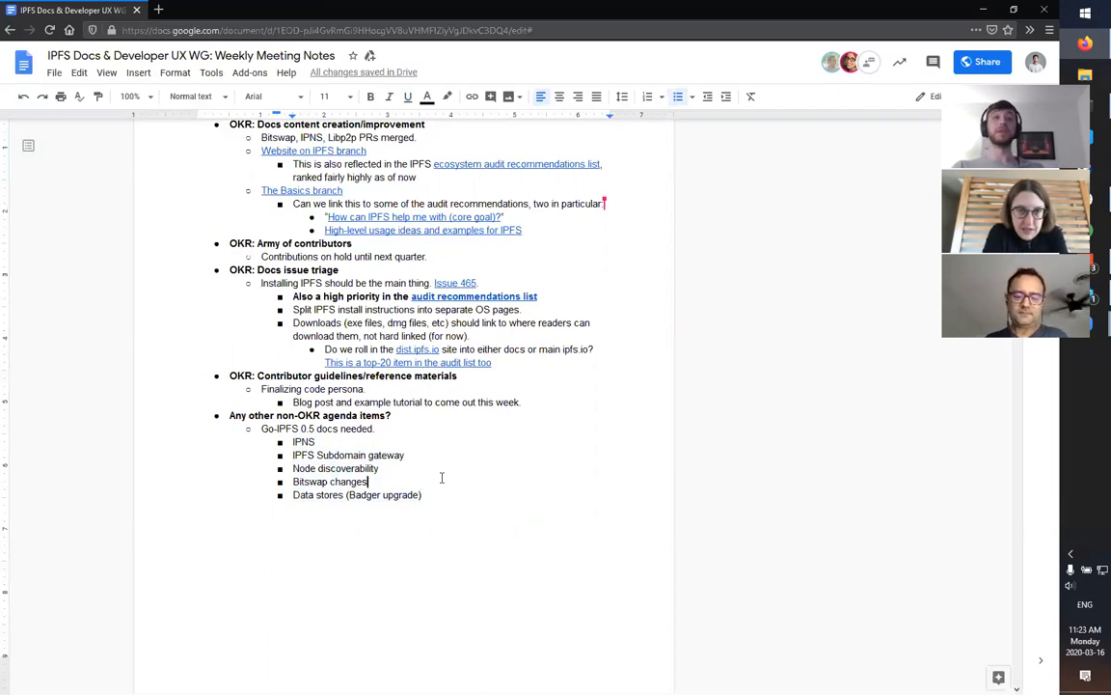
{"action": "double_click", "coordinate": [335, 468]}
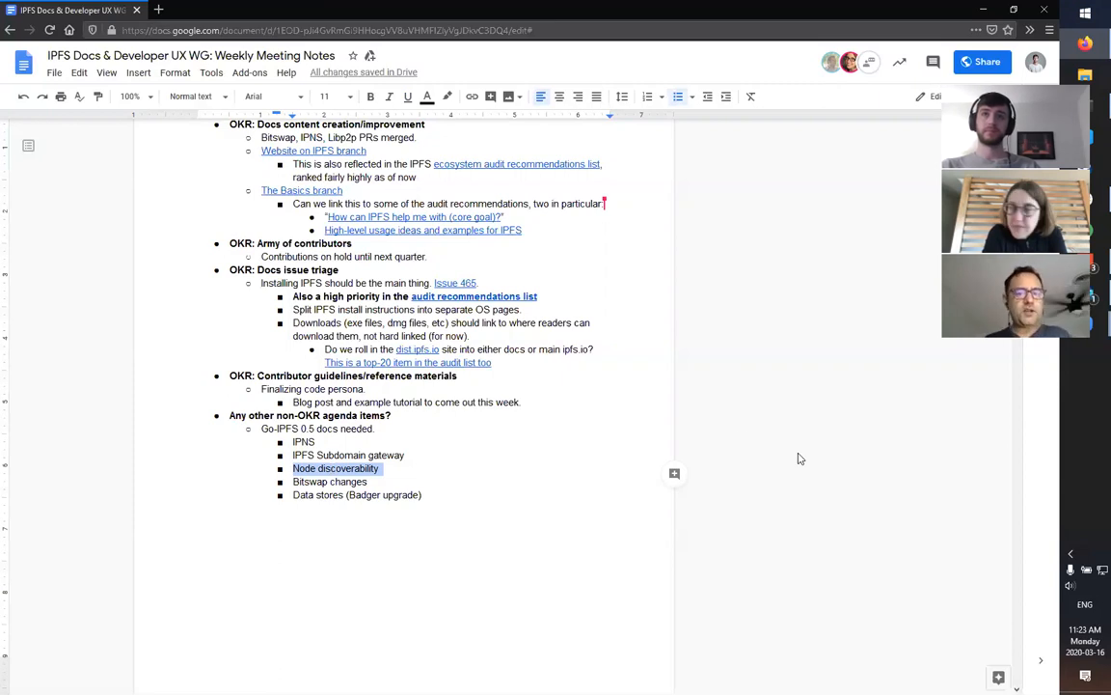
{"action": "scroll", "scroll_direction": "up", "scroll_amount": 3}
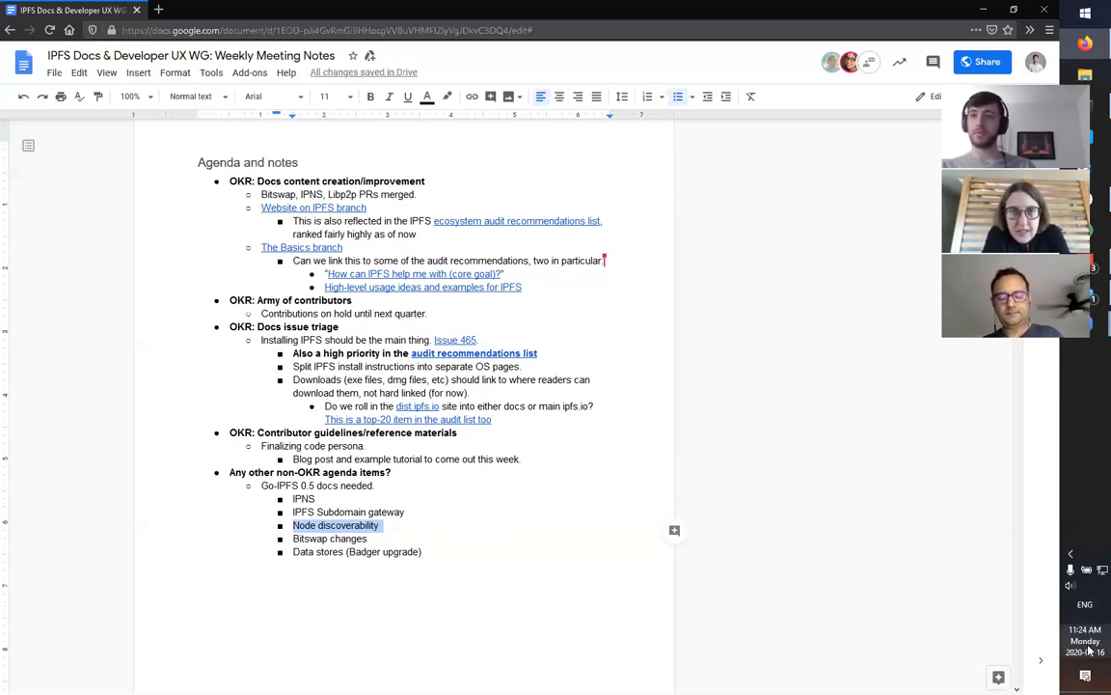
{"action": "left_click", "coordinate": [1085, 640]}
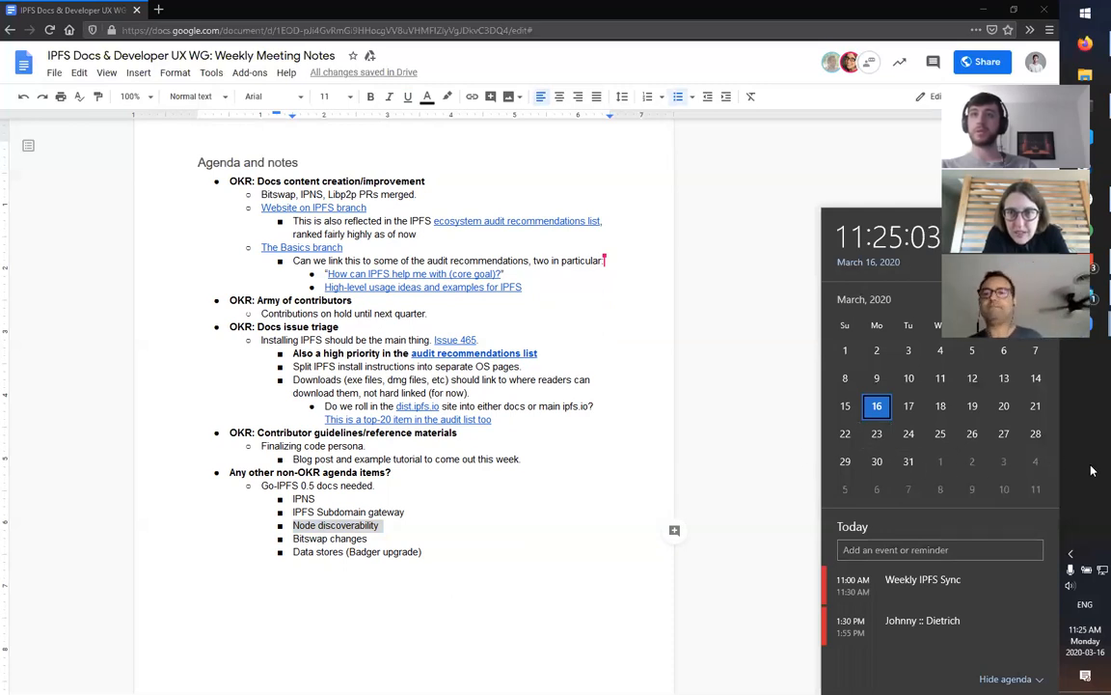
{"action": "left_click", "coordinate": [1005, 679]}
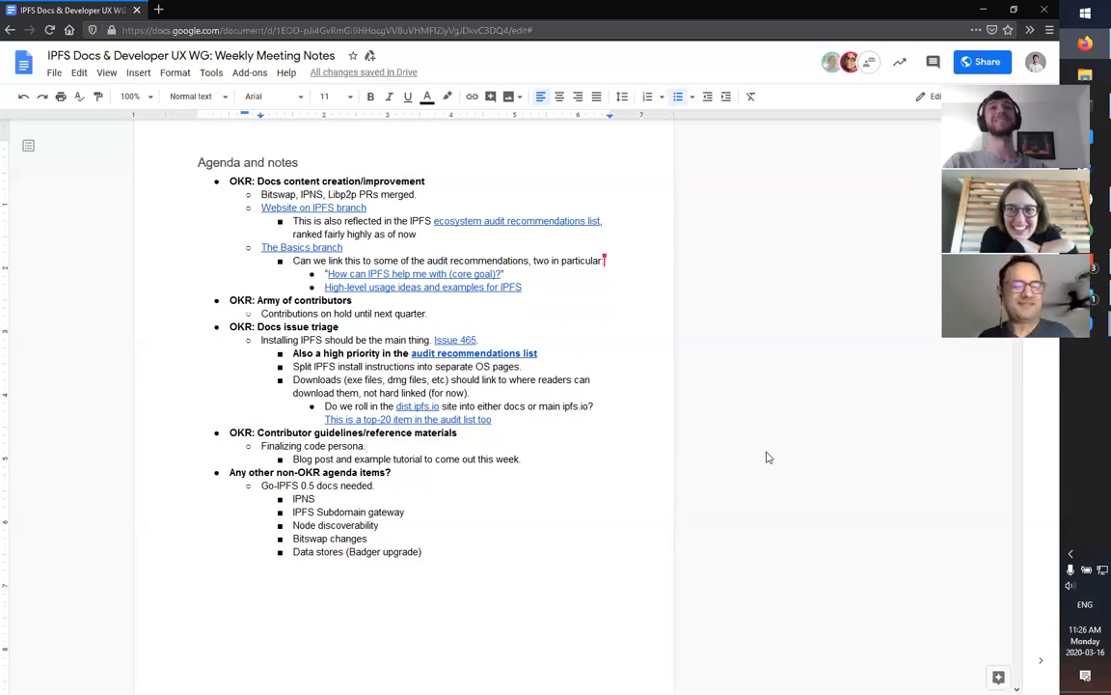
{"action": "mouse_move", "coordinate": [757, 398]}
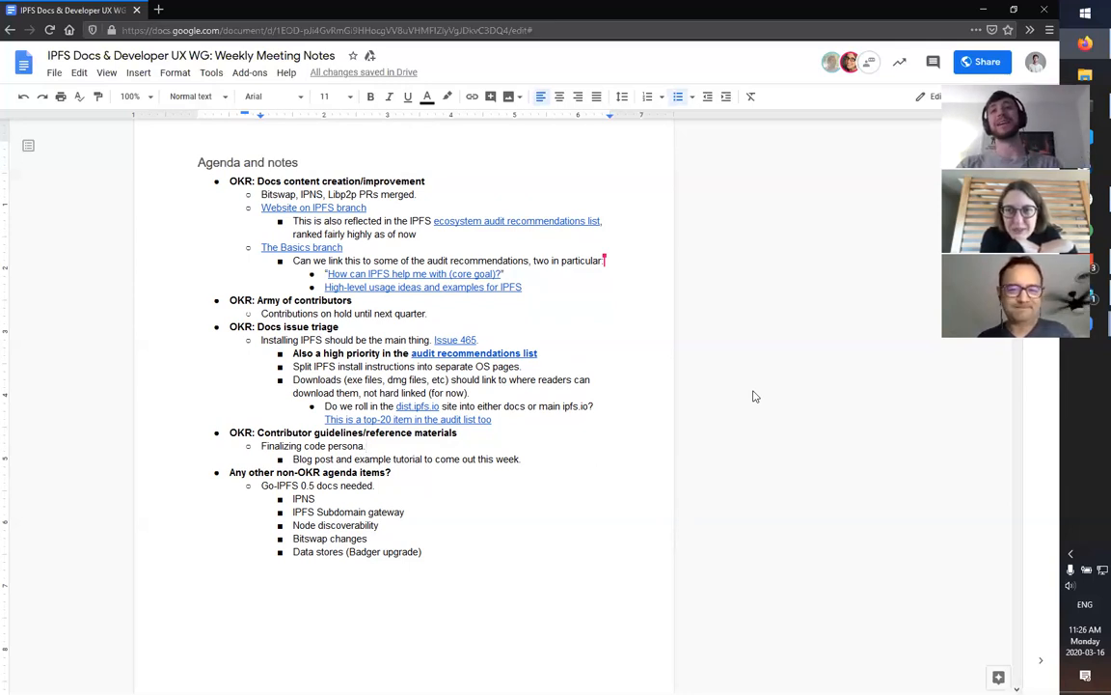
{"action": "mouse_move", "coordinate": [725, 189]}
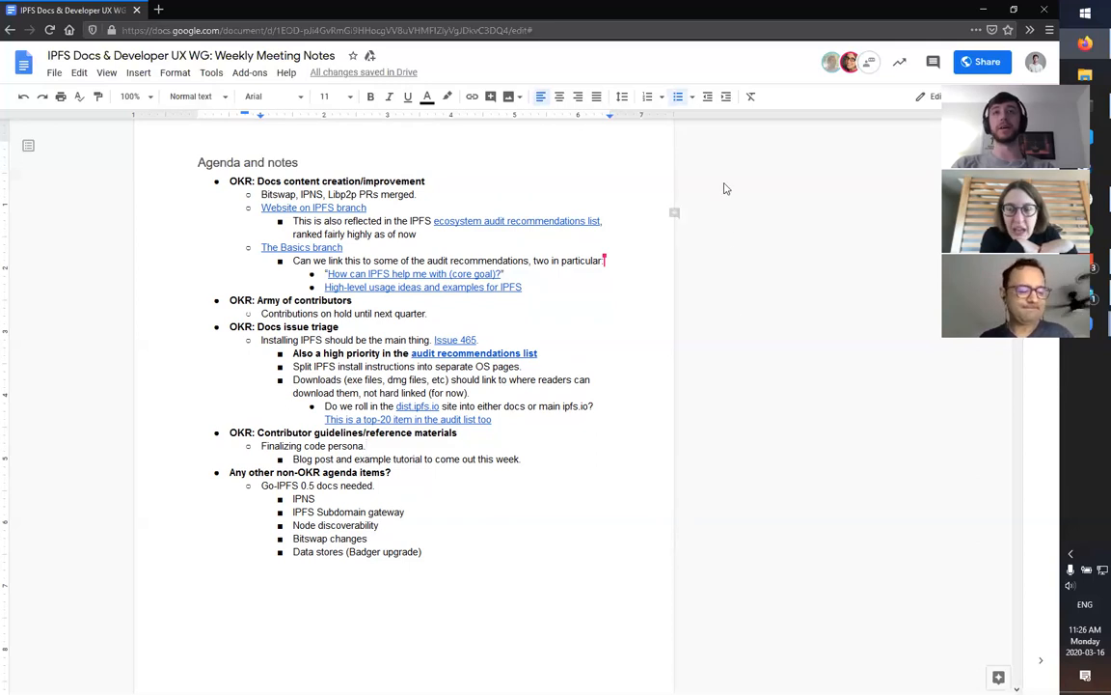